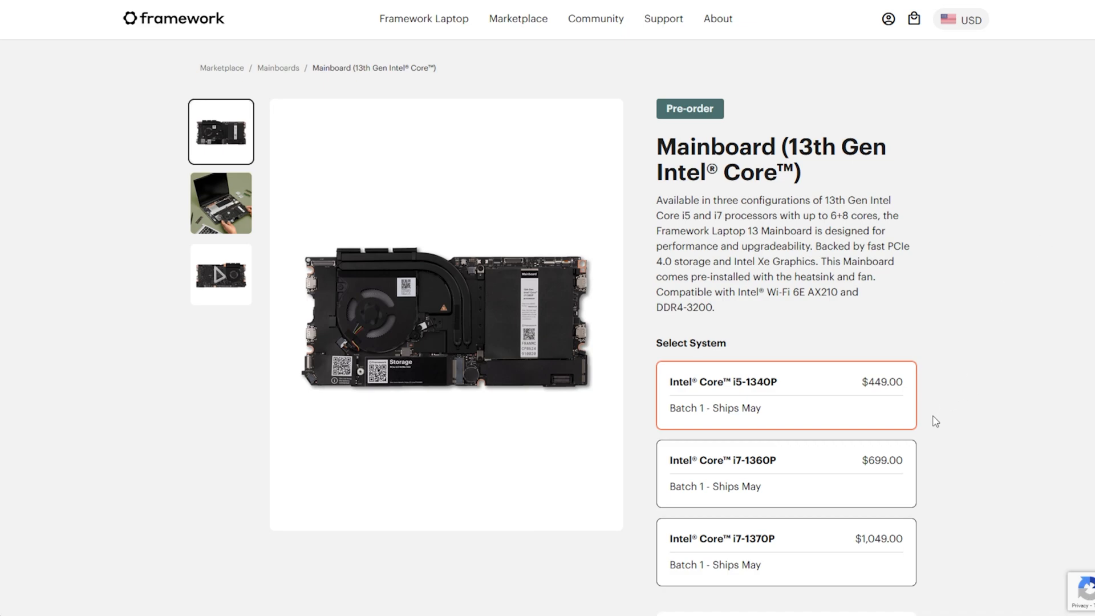
{"action": "mouse_move", "coordinate": [933, 553]}
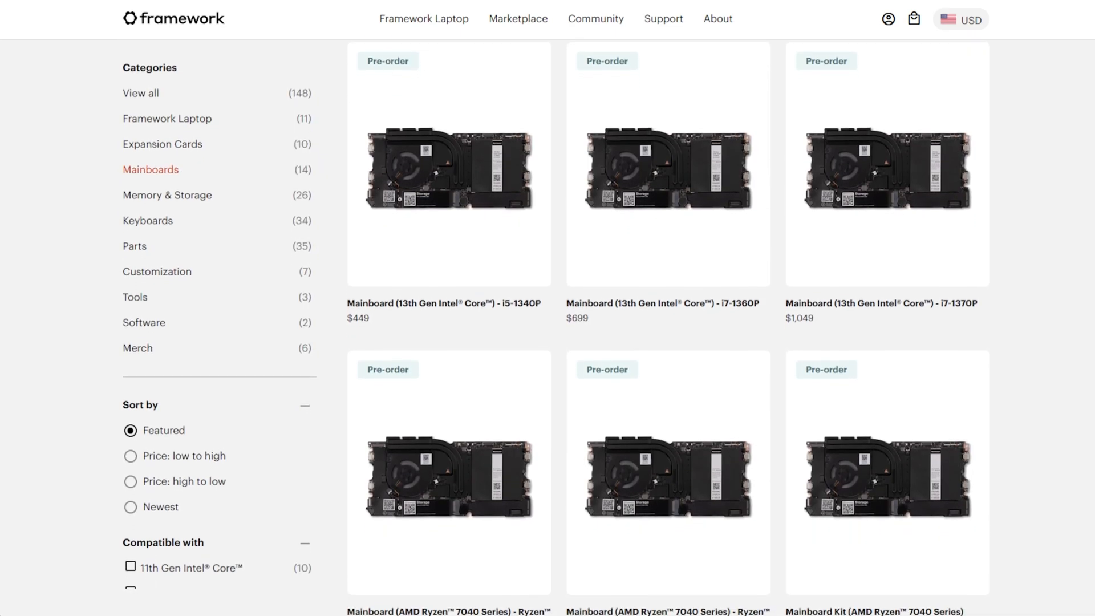
Step: Scroll the Mainboards listing to see 13th Gen Intel boards priced $449, $699 and $1,049
{"action": "scroll", "scroll_direction": "down", "scroll_amount": 3}
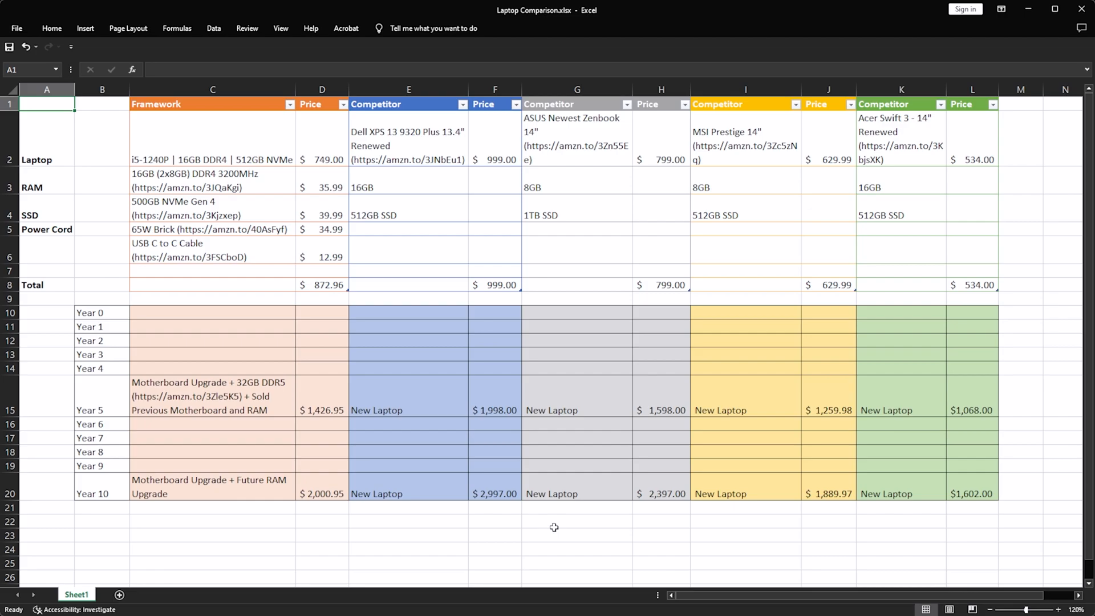
{"action": "mouse_move", "coordinate": [622, 345]}
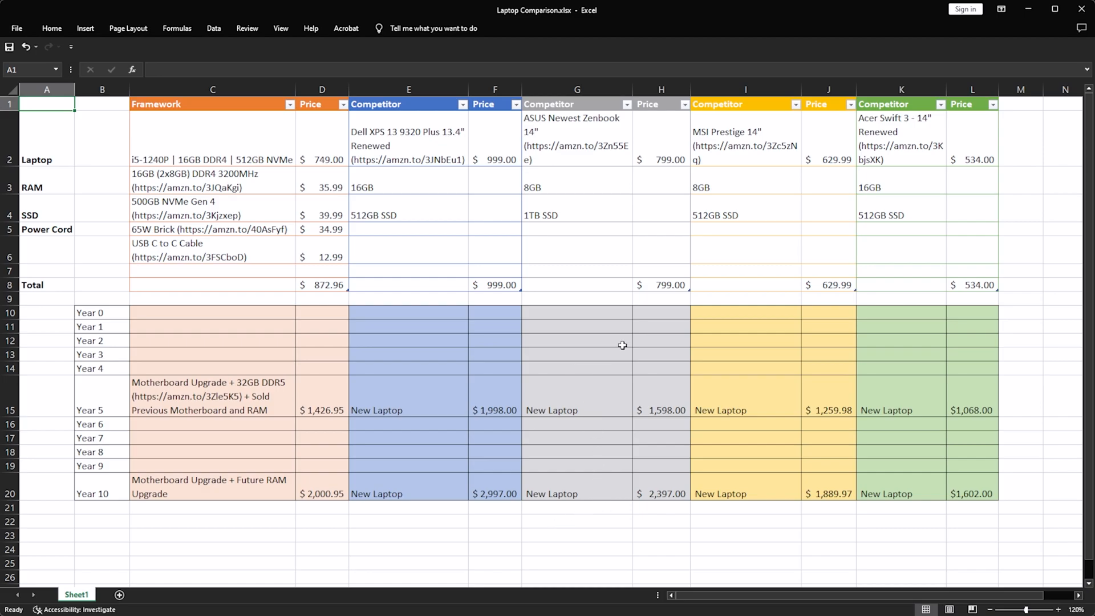
{"action": "mouse_move", "coordinate": [619, 350]}
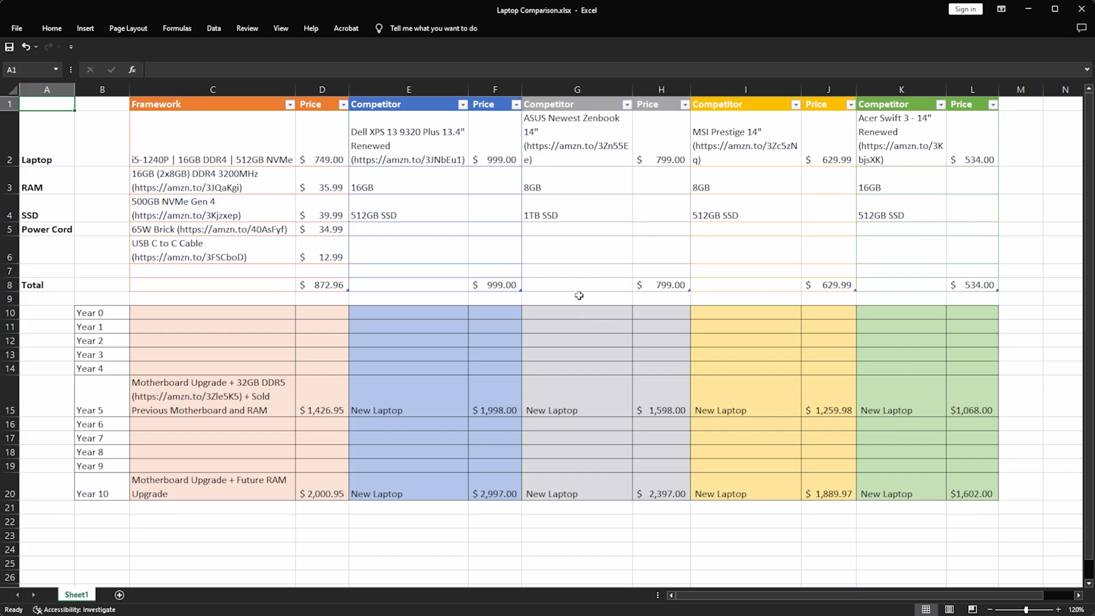
{"action": "mouse_move", "coordinate": [562, 318]}
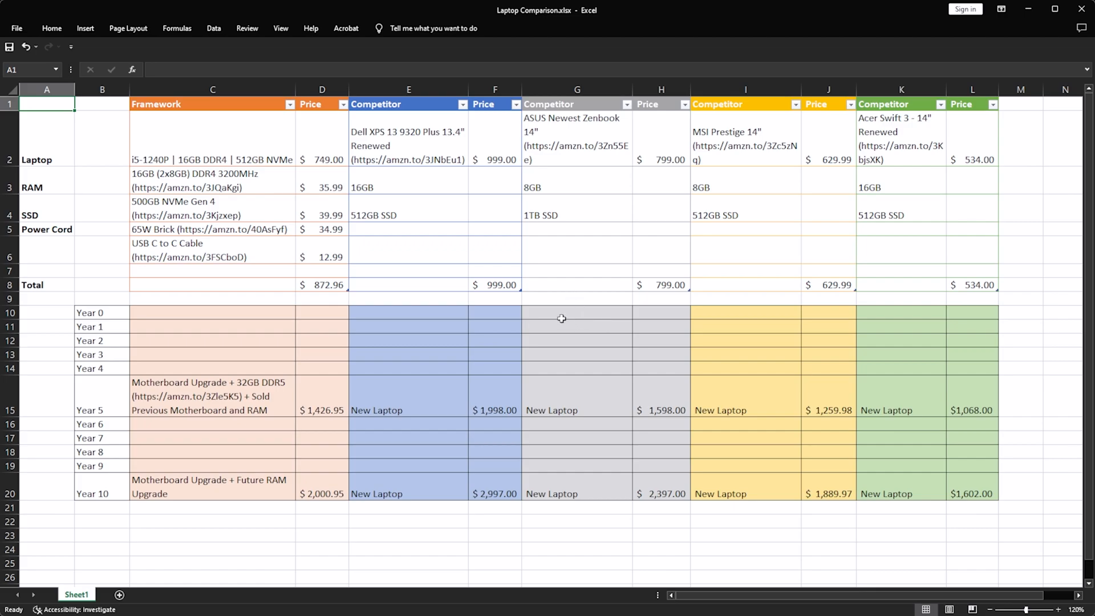
{"action": "mouse_move", "coordinate": [500, 250]}
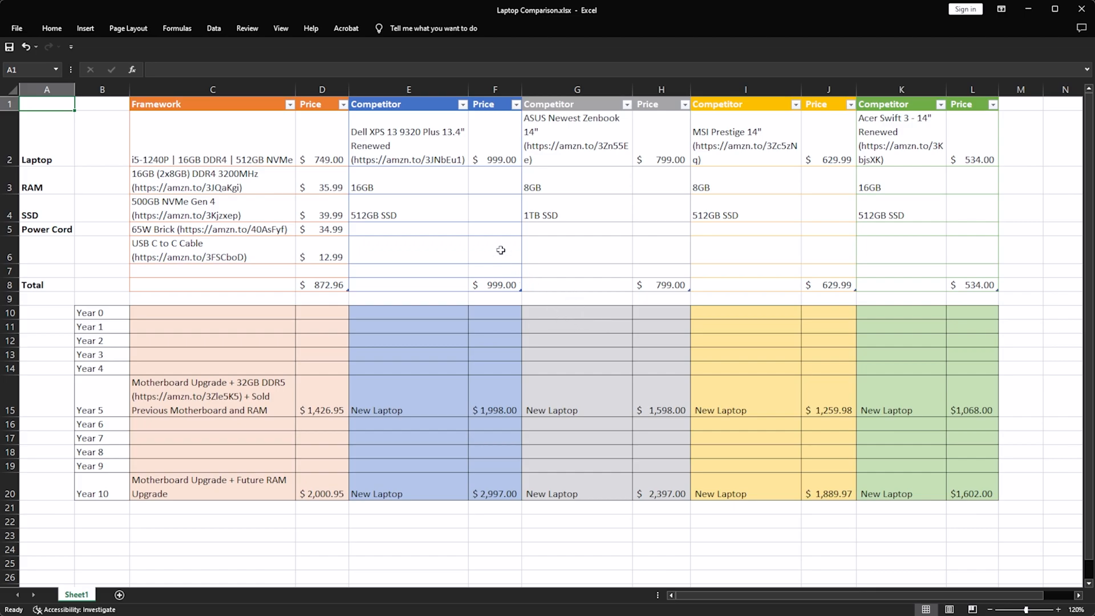
{"action": "mouse_move", "coordinate": [219, 155]}
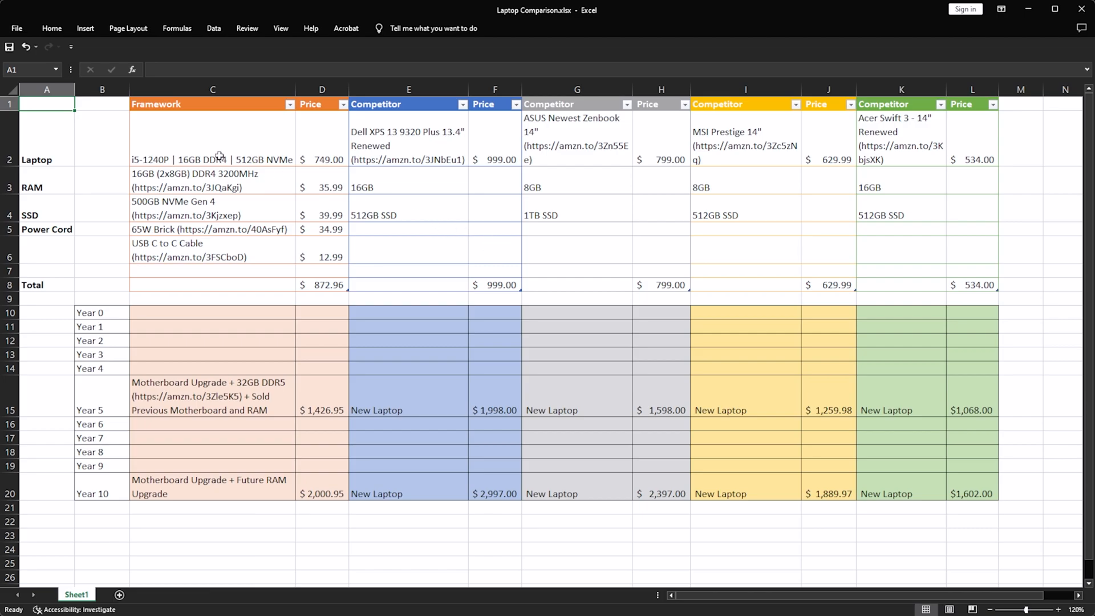
{"action": "mouse_move", "coordinate": [177, 140]}
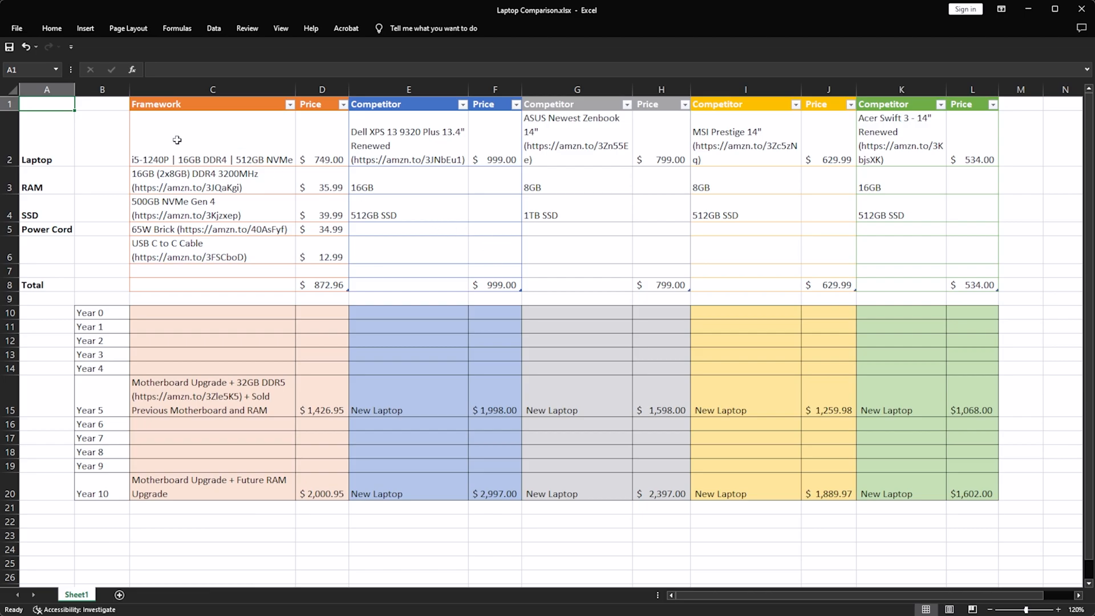
{"action": "mouse_move", "coordinate": [246, 141]}
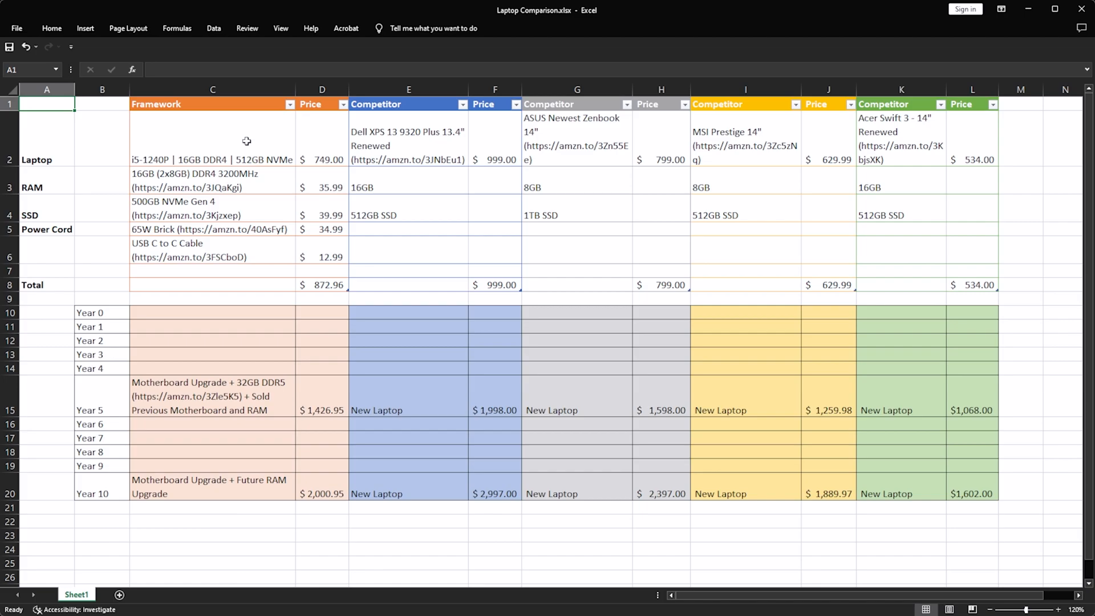
{"action": "mouse_move", "coordinate": [247, 139]}
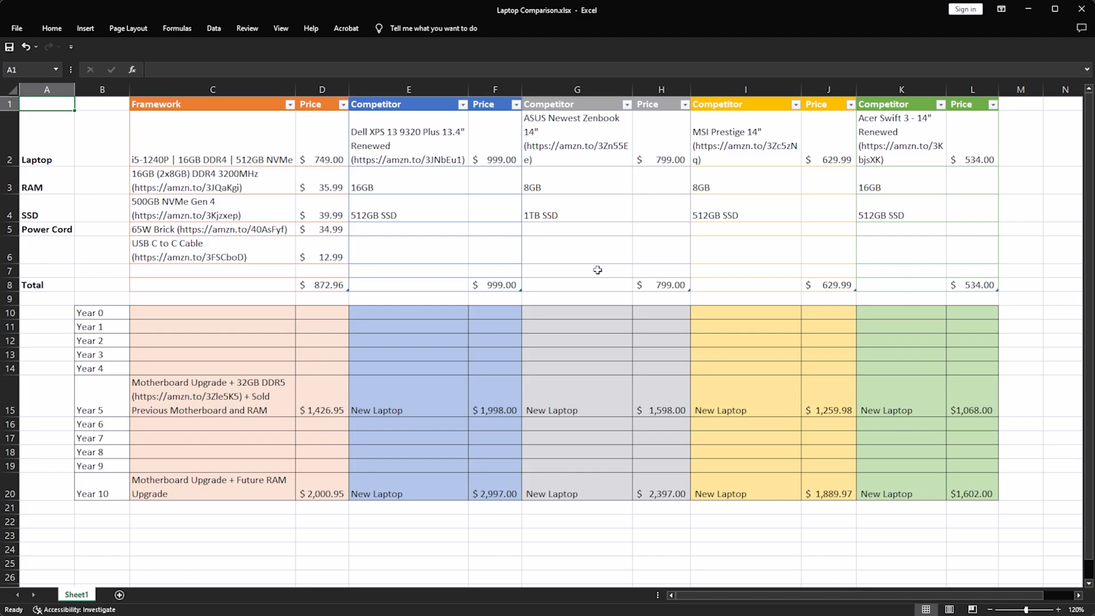
{"action": "mouse_move", "coordinate": [240, 143]}
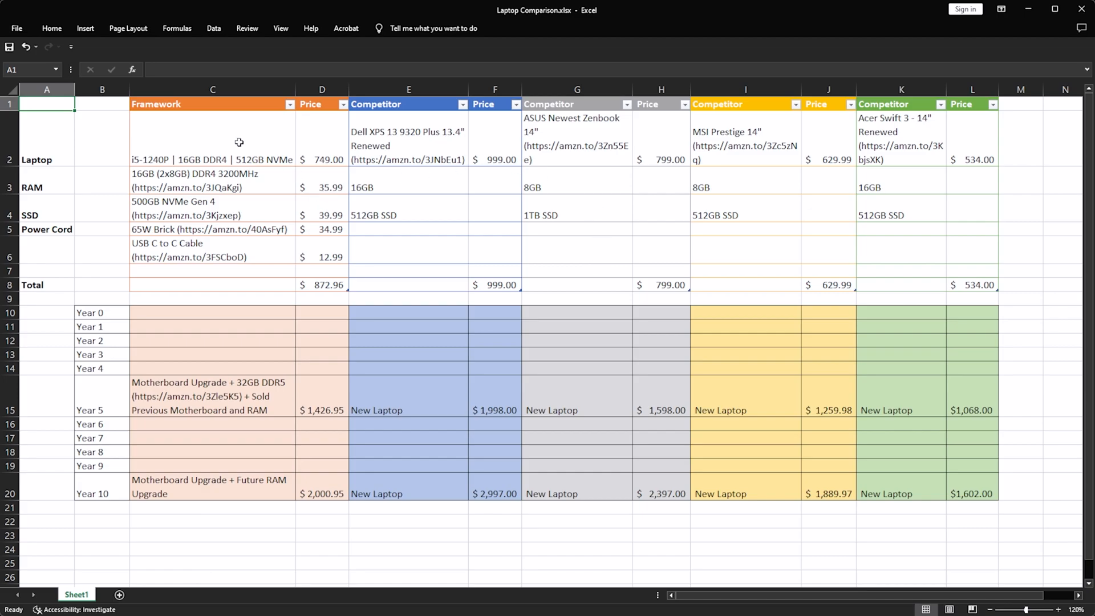
{"action": "mouse_move", "coordinate": [243, 143]}
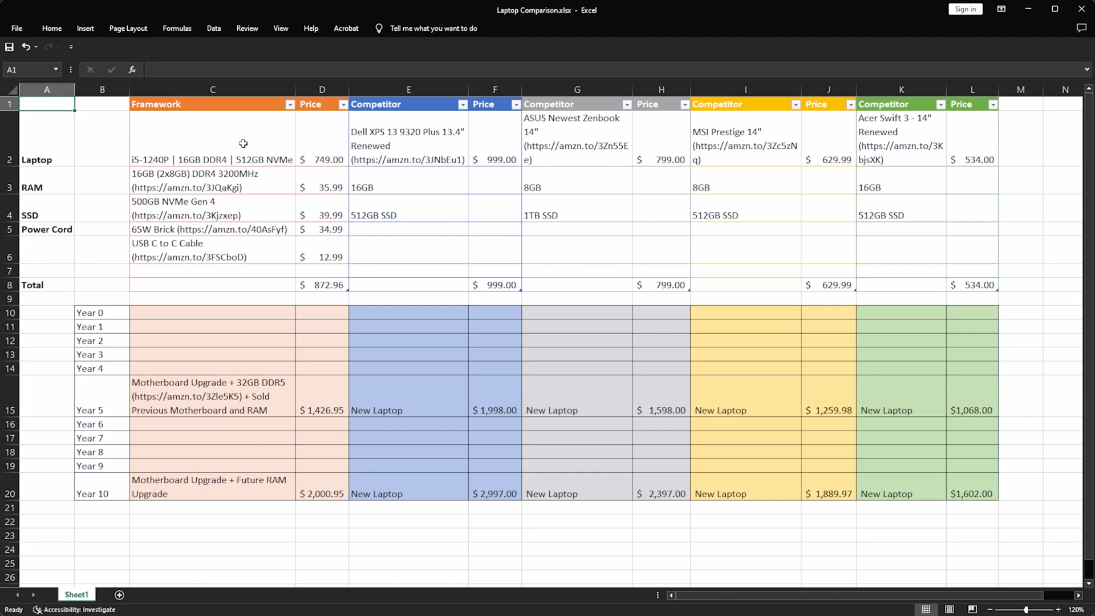
{"action": "mouse_move", "coordinate": [231, 150]}
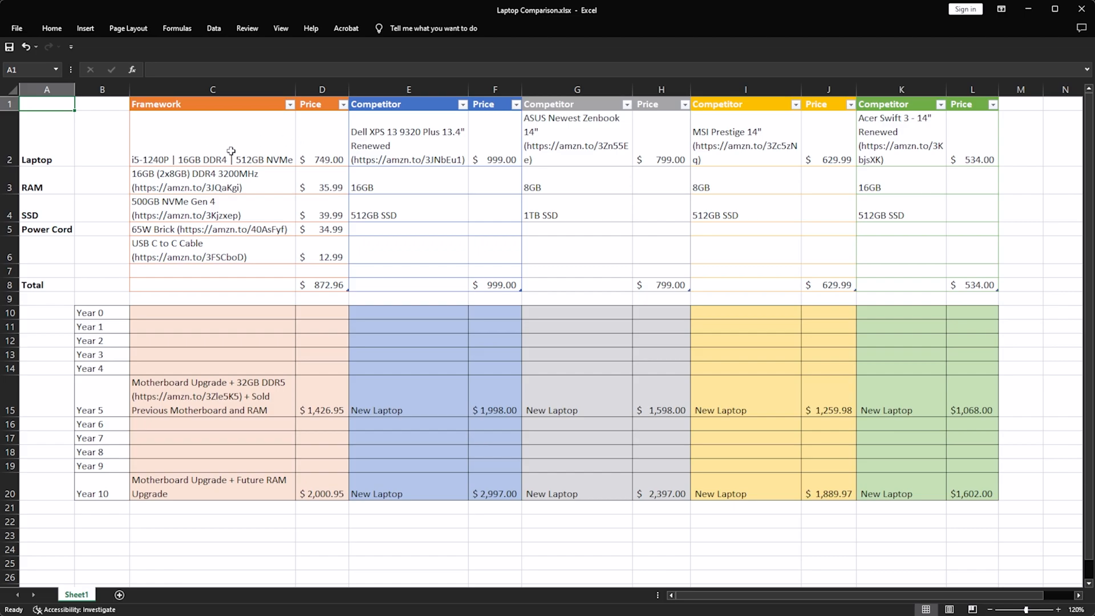
{"action": "mouse_move", "coordinate": [286, 172]}
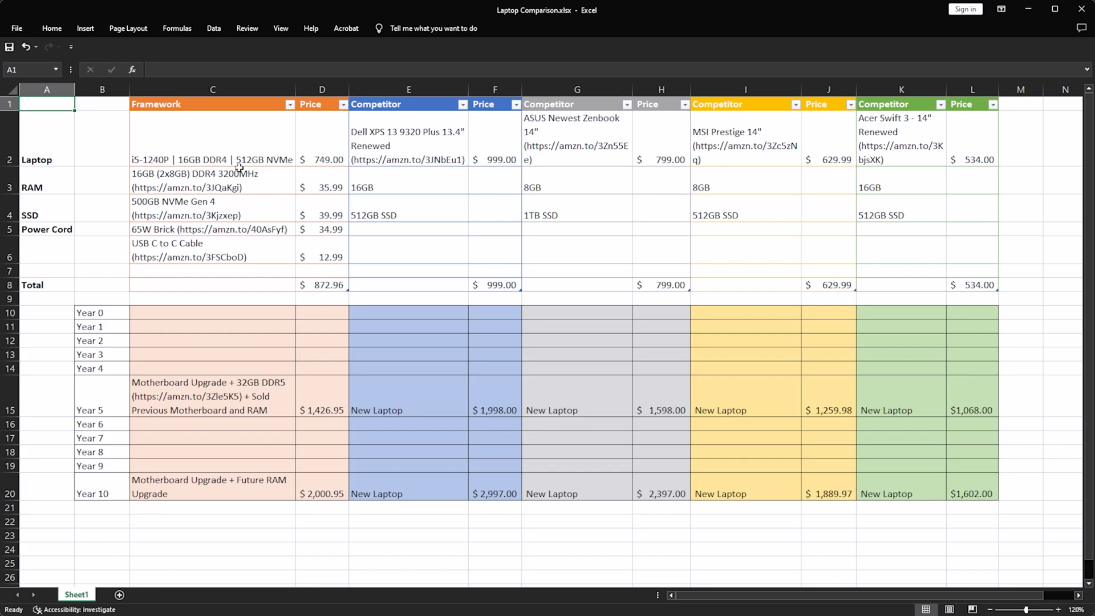
{"action": "mouse_move", "coordinate": [222, 227]}
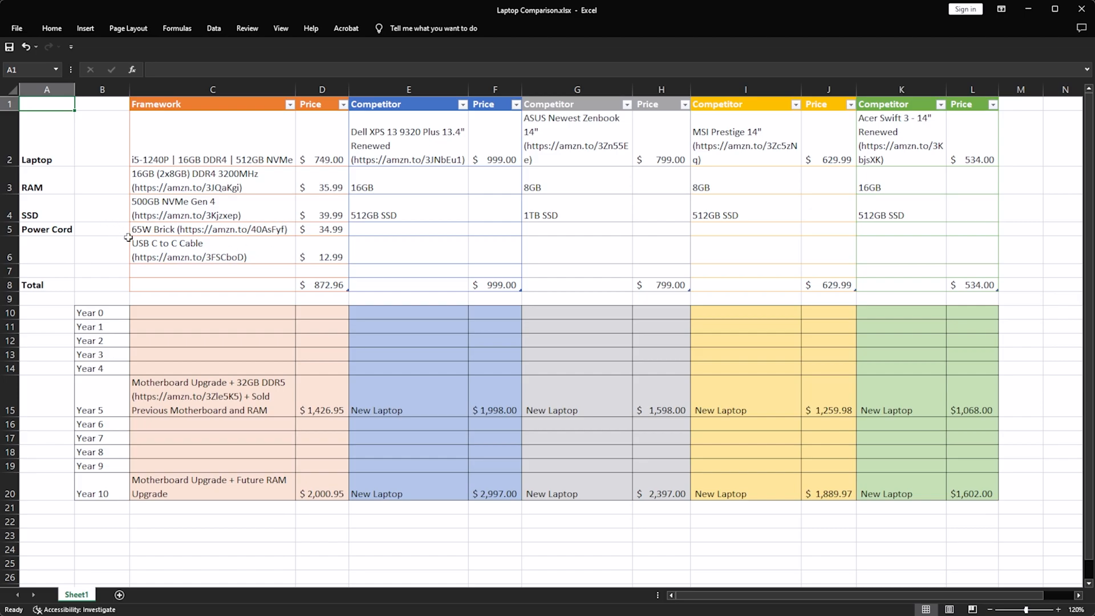
{"action": "mouse_move", "coordinate": [285, 220]}
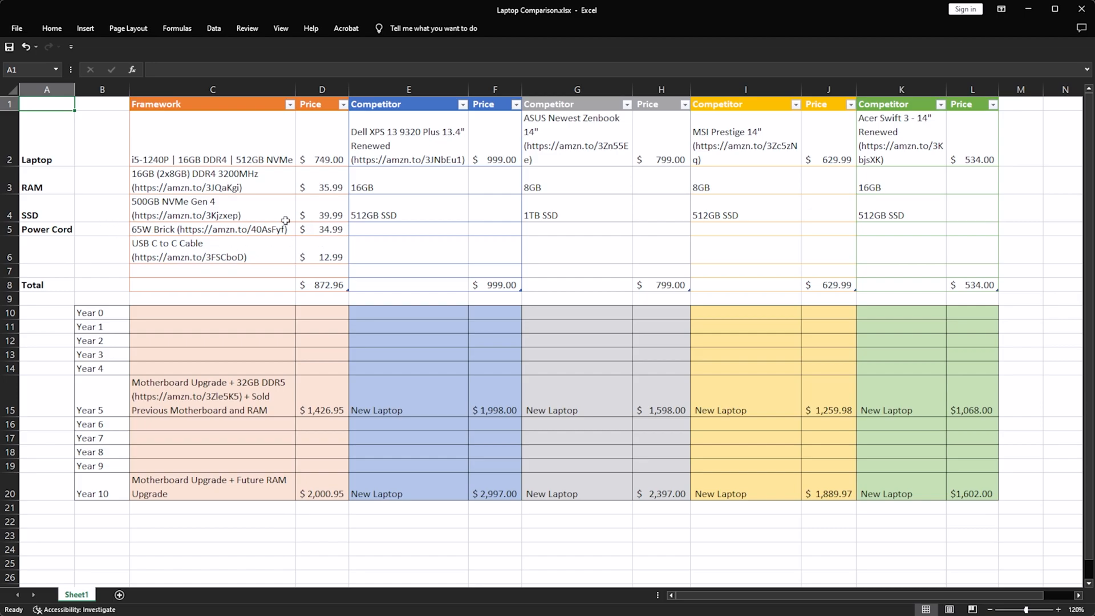
{"action": "mouse_move", "coordinate": [258, 242]}
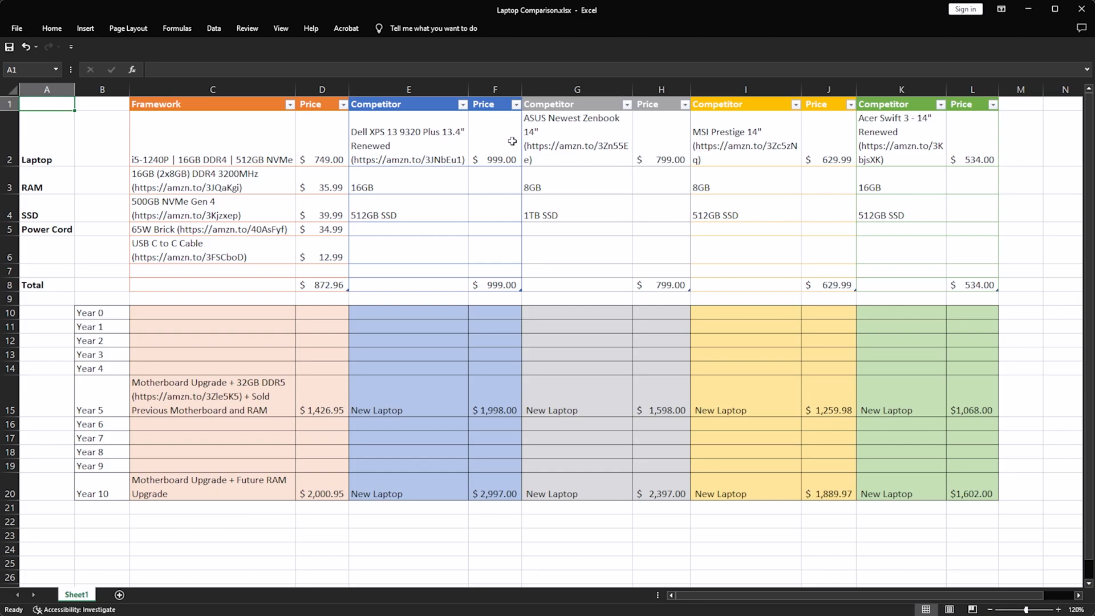
{"action": "mouse_move", "coordinate": [468, 142]}
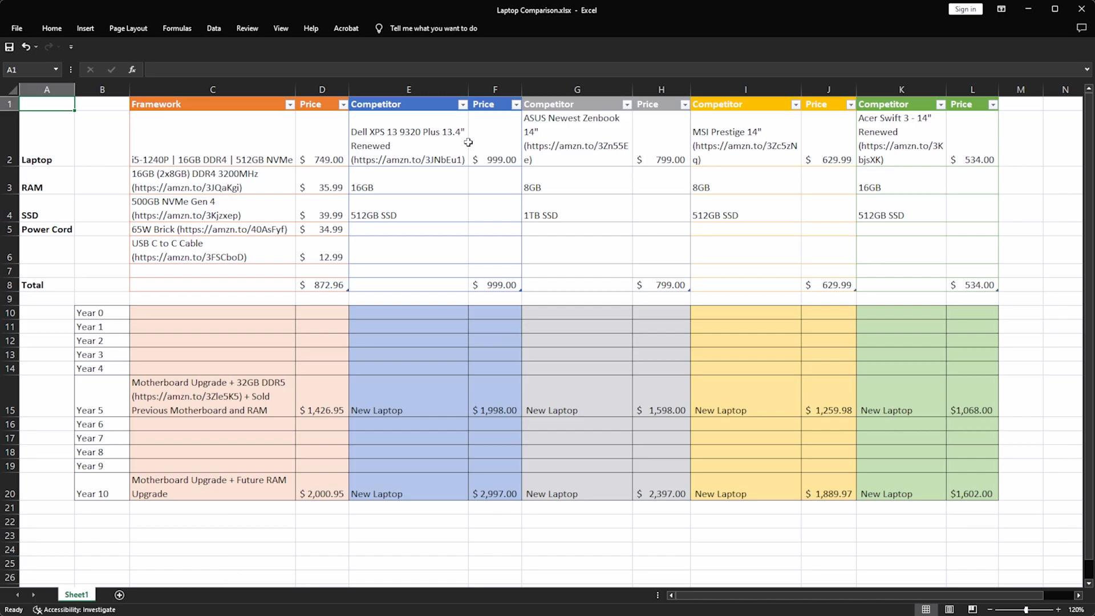
{"action": "mouse_move", "coordinate": [995, 260]}
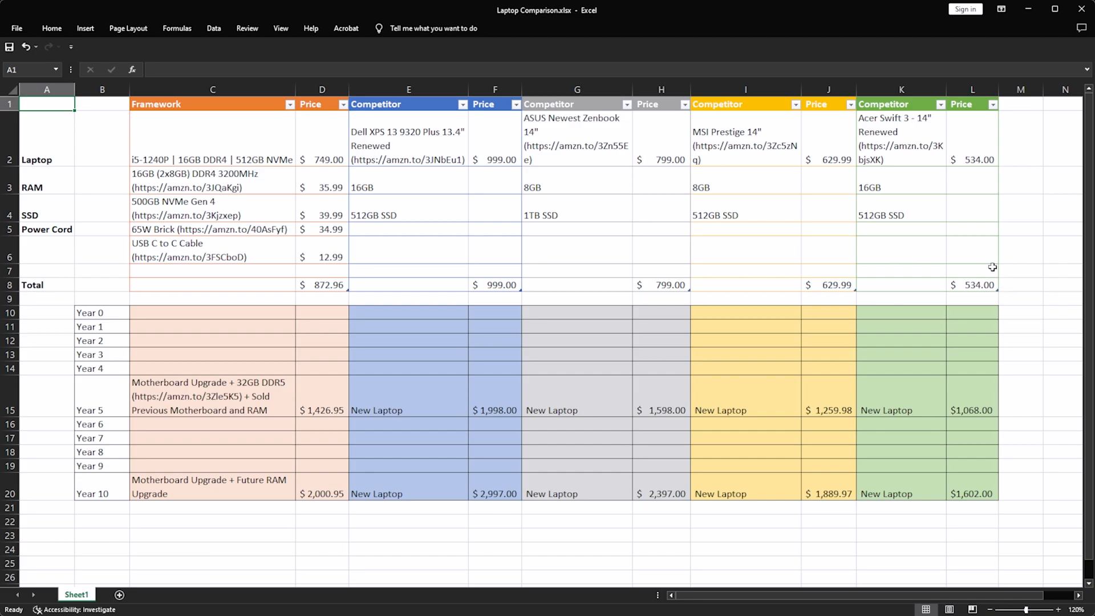
{"action": "mouse_move", "coordinate": [670, 262]}
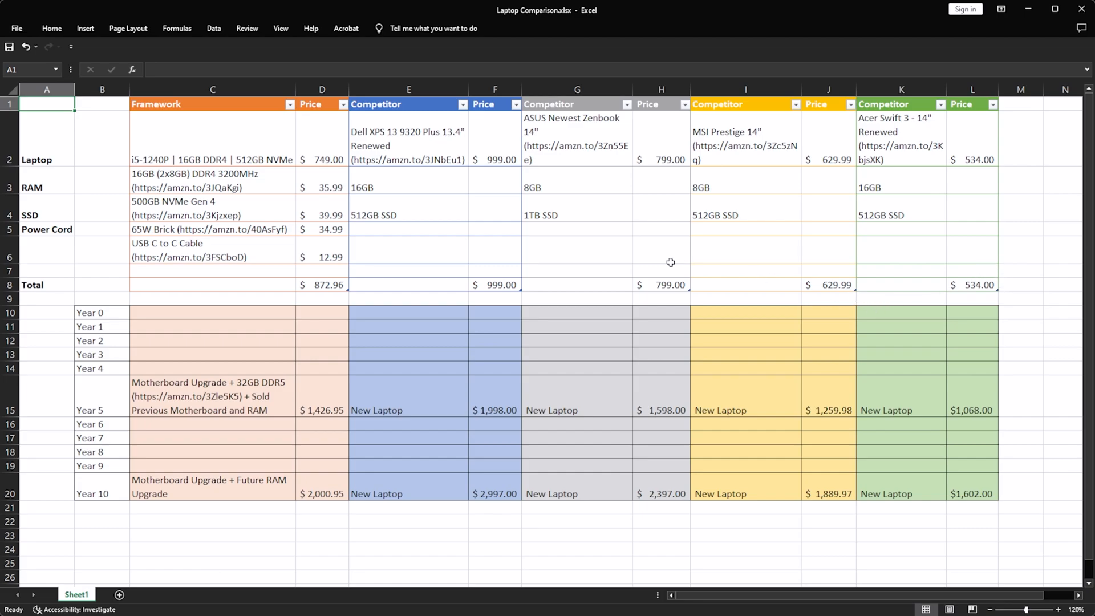
{"action": "mouse_move", "coordinate": [419, 150]}
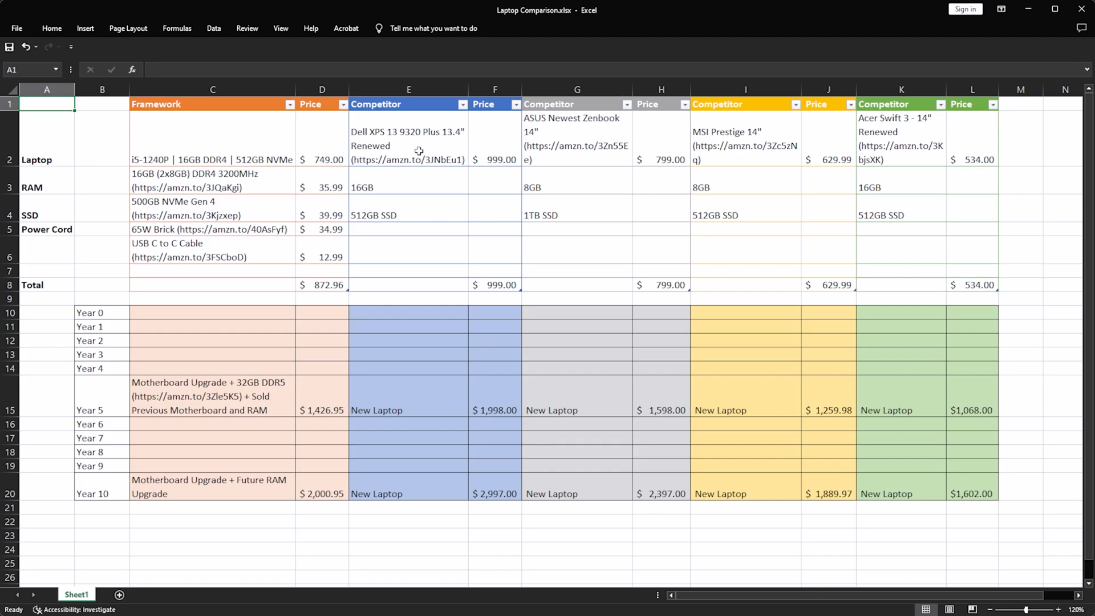
{"action": "mouse_move", "coordinate": [425, 103]}
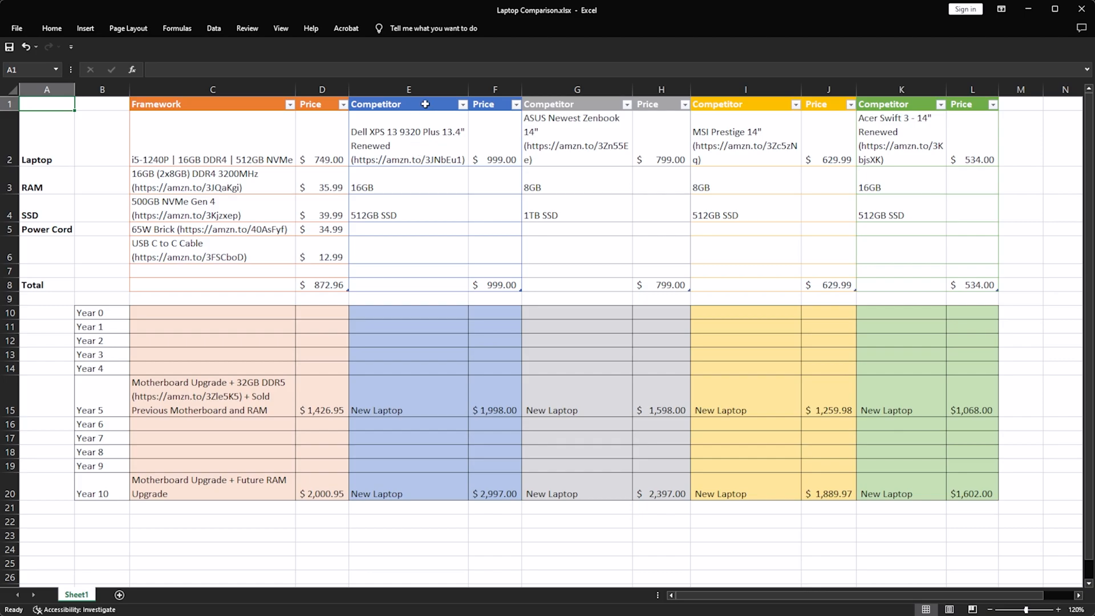
{"action": "left_click", "coordinate": [409, 144]}
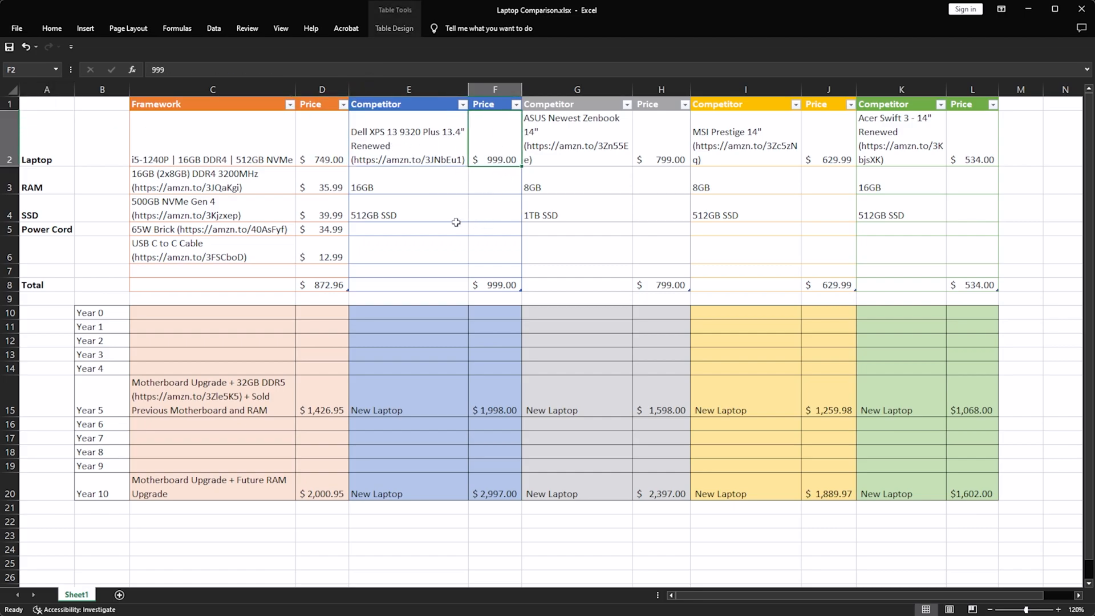
{"action": "left_click", "coordinate": [577, 137]}
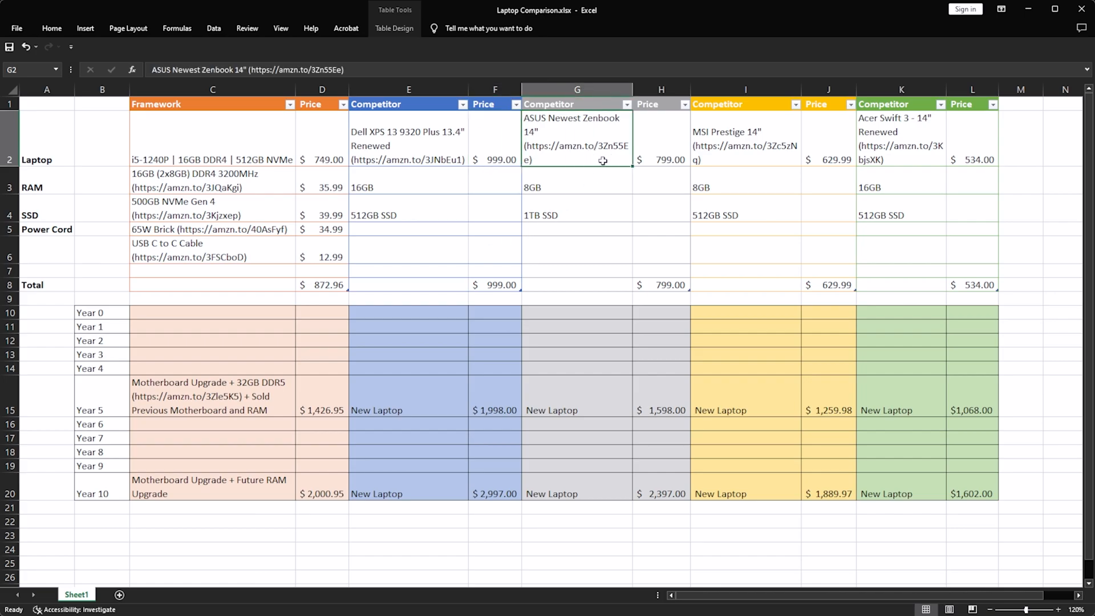
{"action": "left_click", "coordinate": [572, 188]}
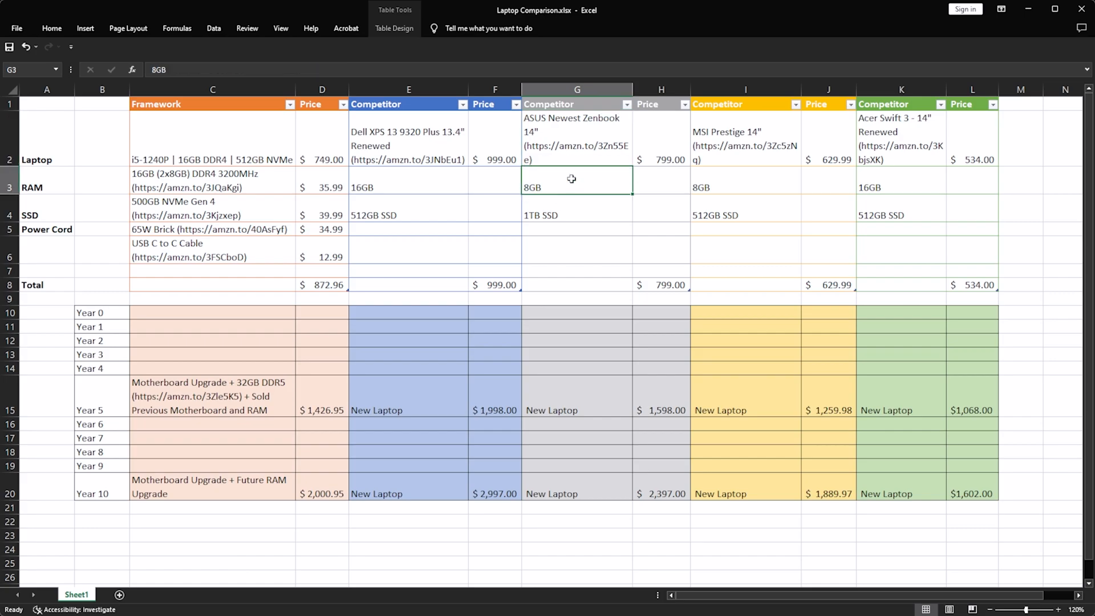
{"action": "left_click", "coordinate": [577, 214]}
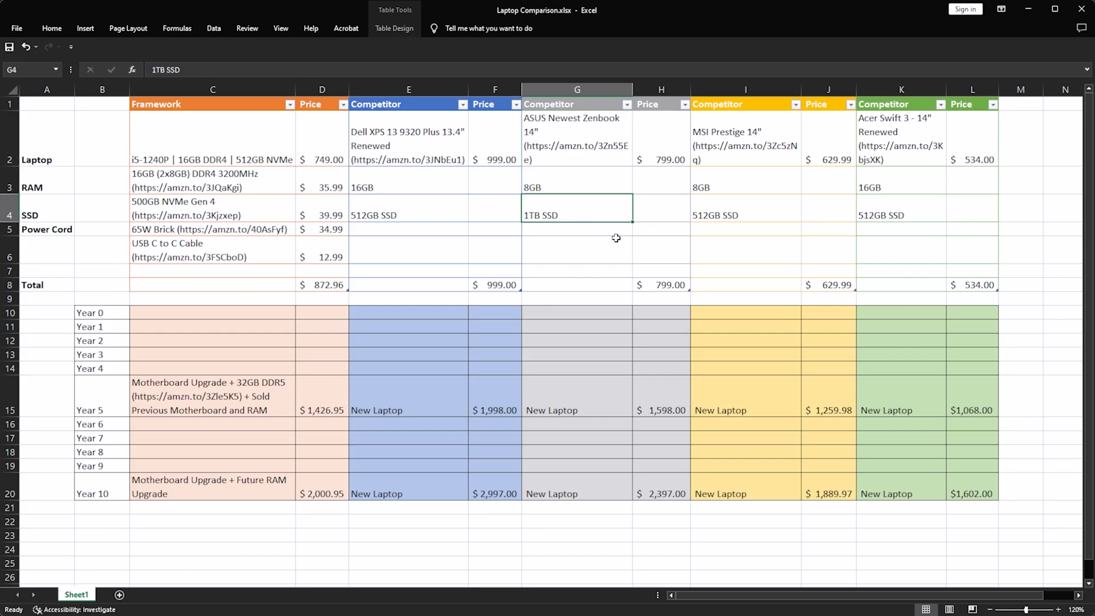
{"action": "left_click", "coordinate": [746, 138]}
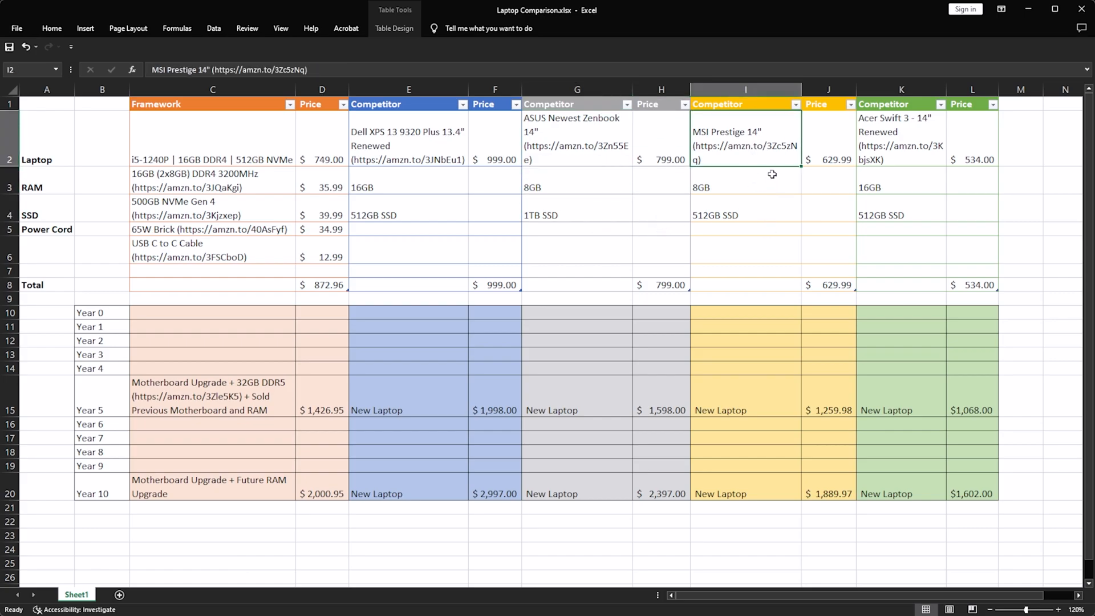
{"action": "mouse_move", "coordinate": [825, 271]}
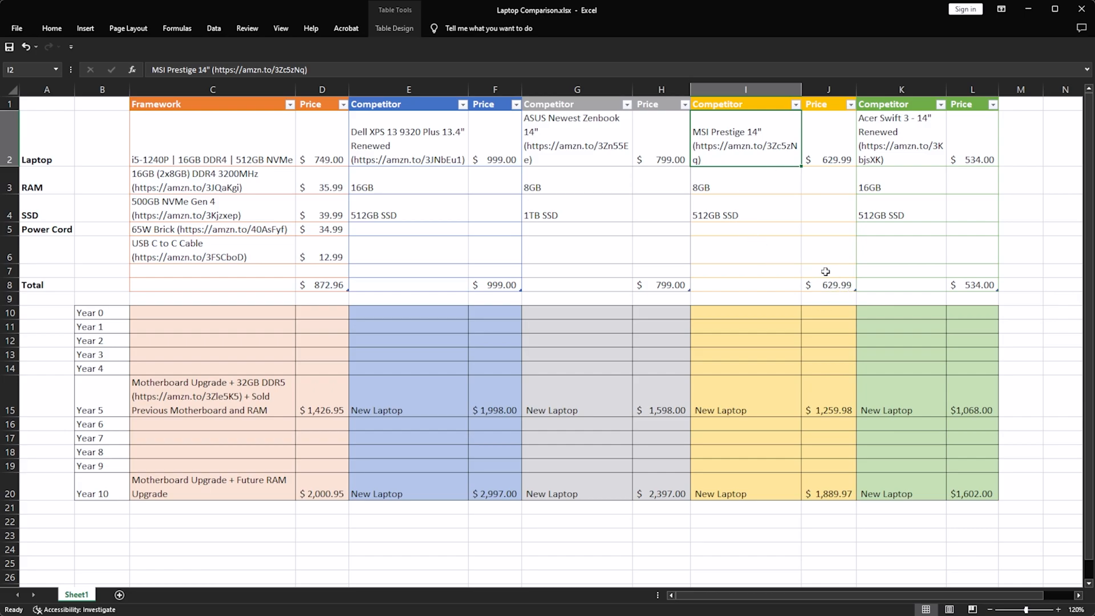
{"action": "left_click", "coordinate": [723, 176]}
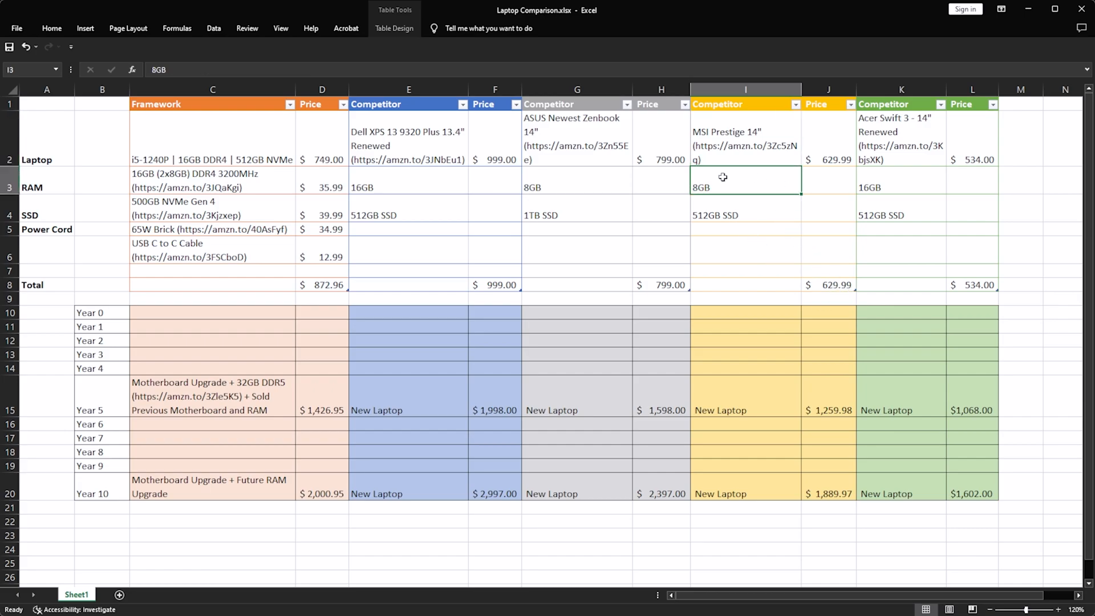
{"action": "left_click", "coordinate": [745, 214]}
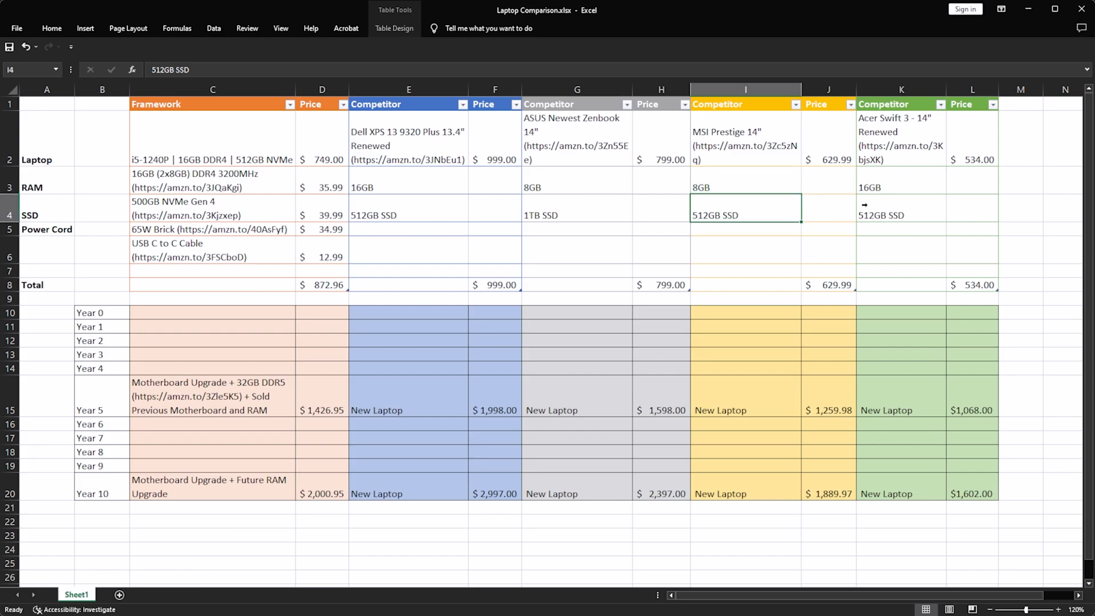
{"action": "left_click", "coordinate": [901, 138]}
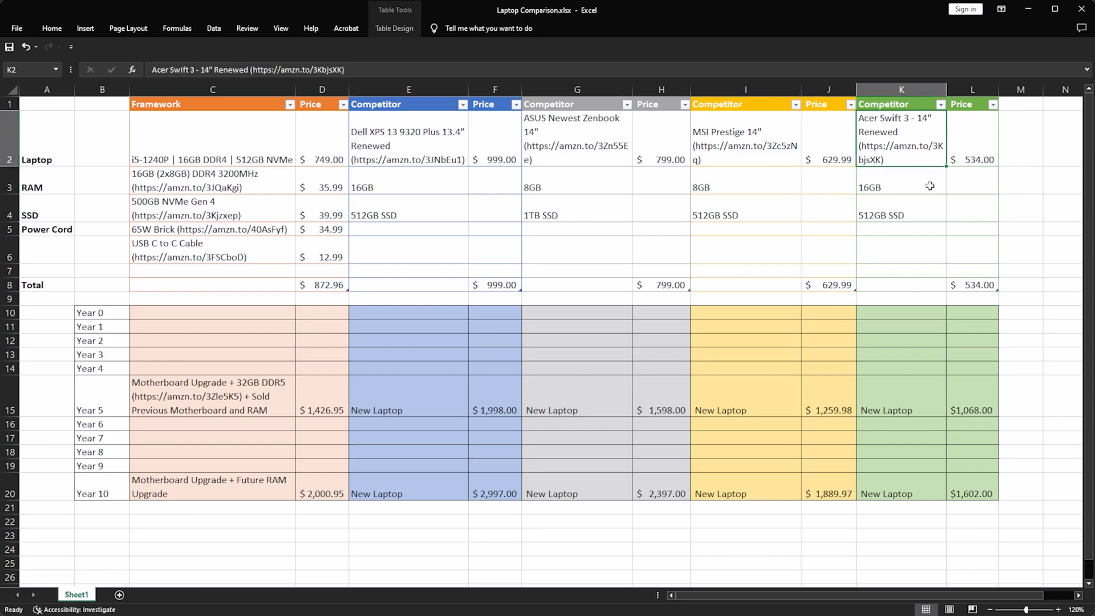
{"action": "mouse_move", "coordinate": [924, 194]}
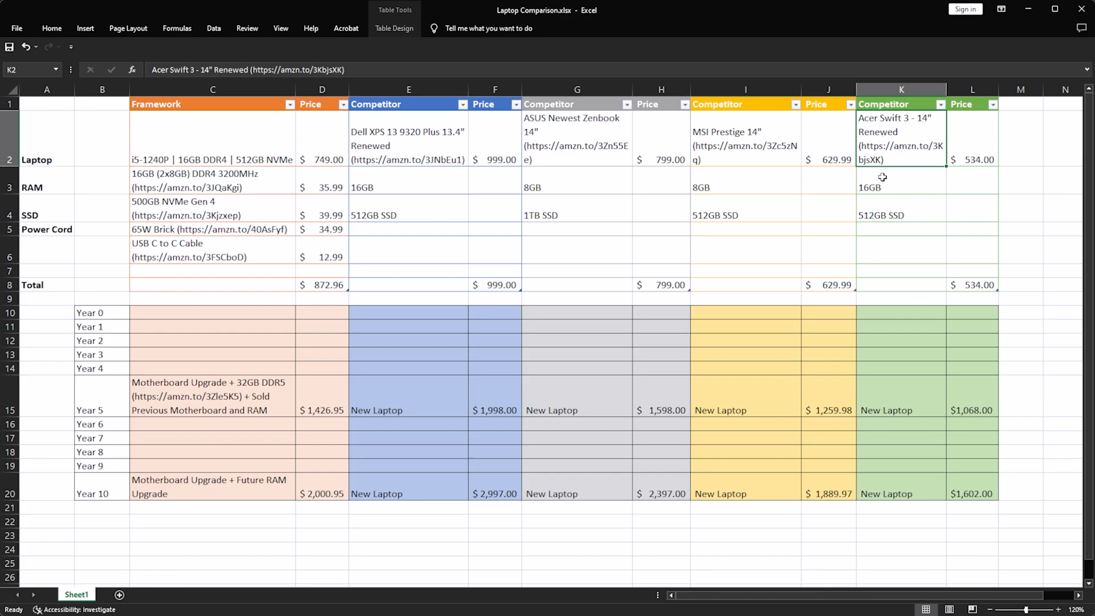
{"action": "left_click", "coordinate": [1021, 211]}
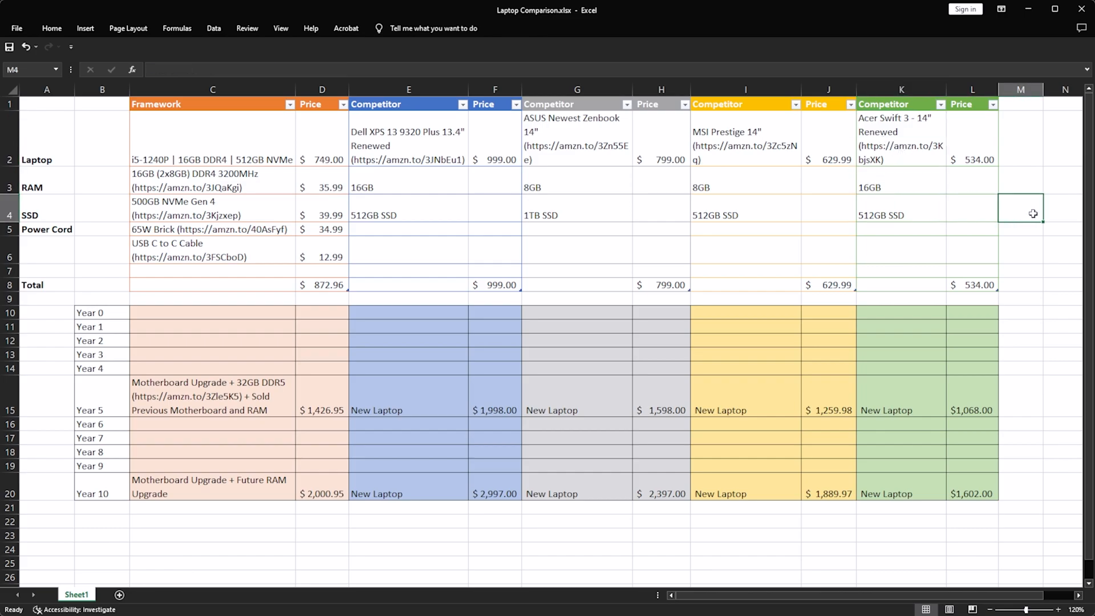
{"action": "left_click", "coordinate": [32, 284]}
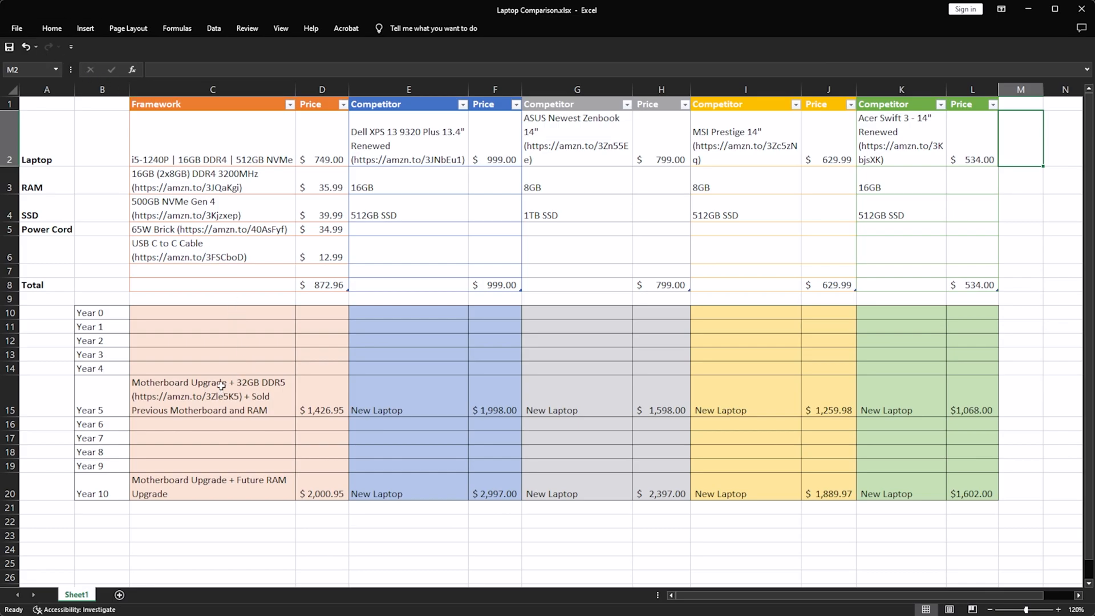
{"action": "mouse_move", "coordinate": [161, 307]}
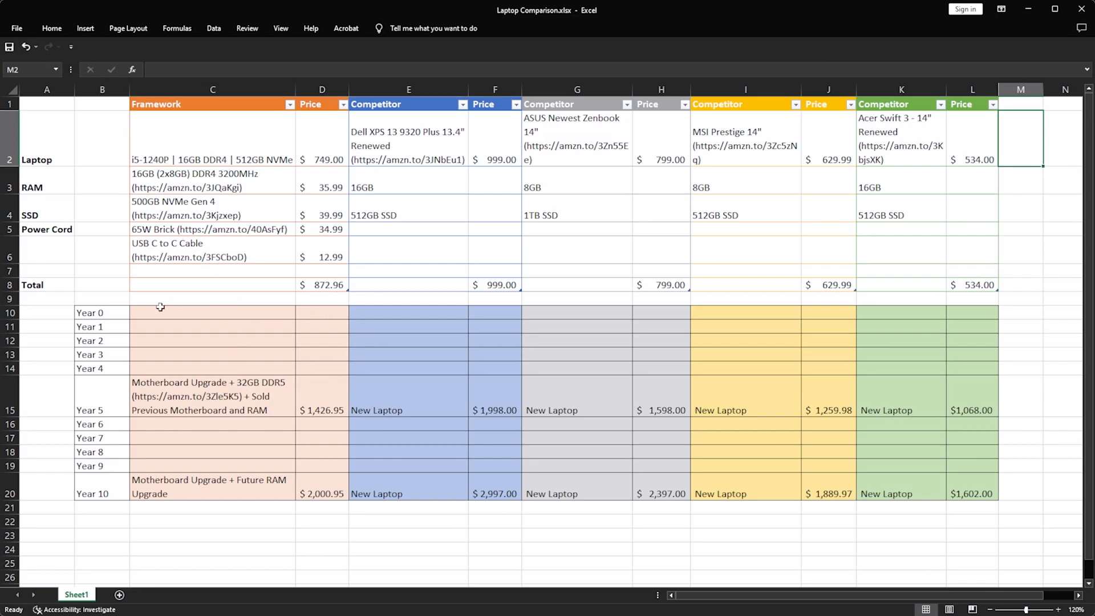
{"action": "mouse_move", "coordinate": [353, 315]}
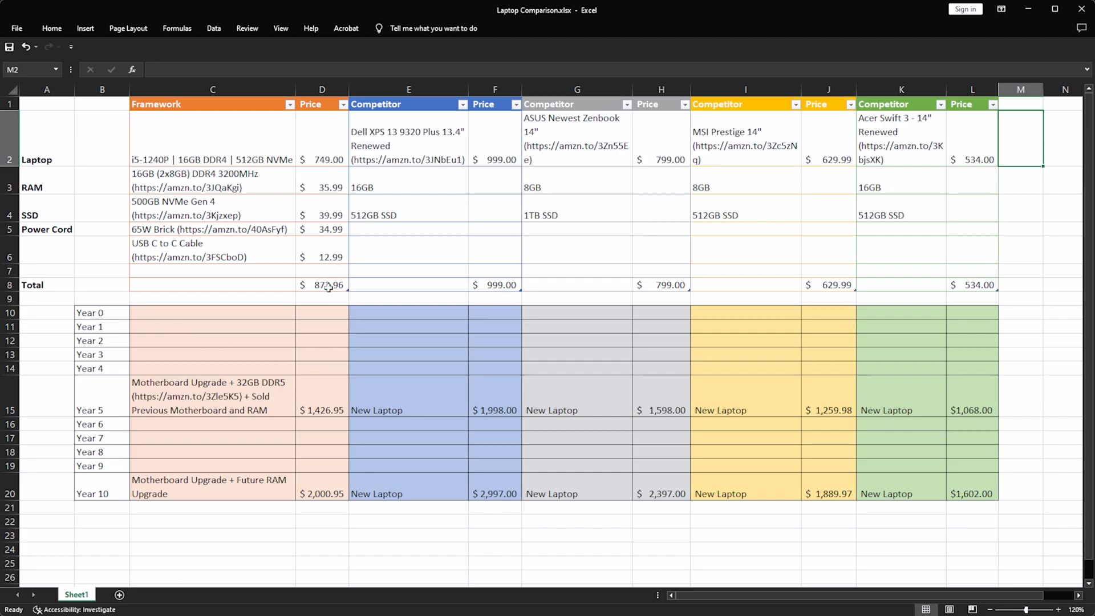
{"action": "mouse_move", "coordinate": [329, 314]}
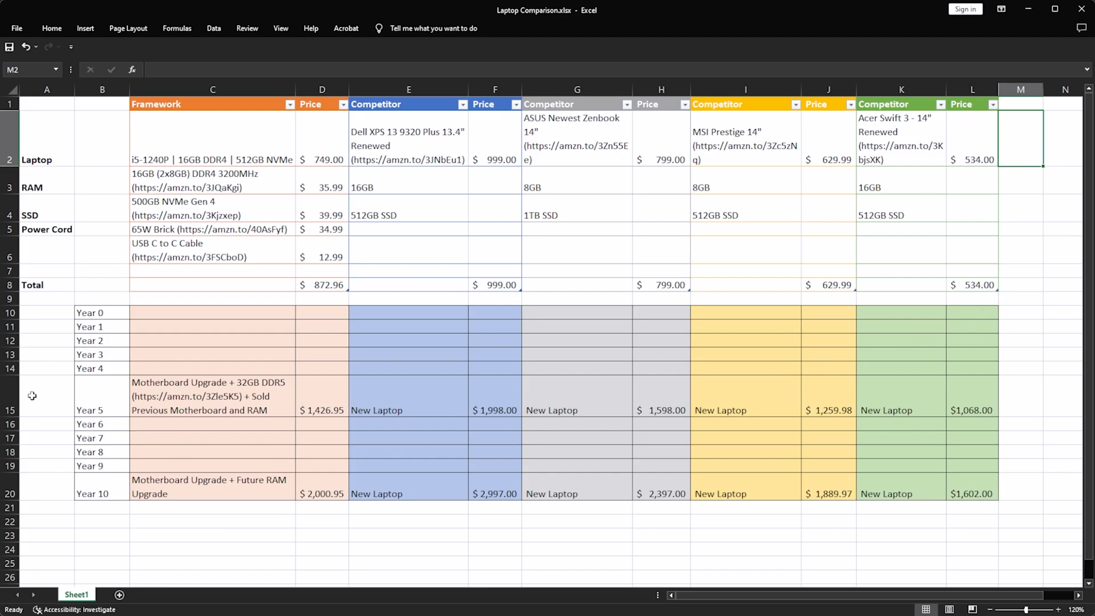
{"action": "left_click", "coordinate": [46, 396]}
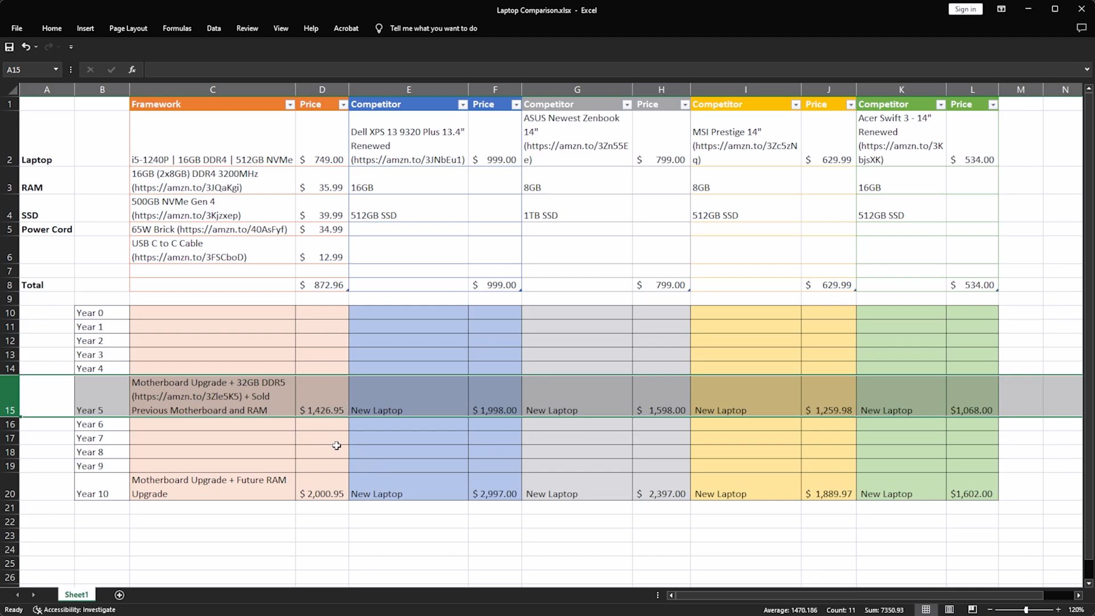
{"action": "mouse_move", "coordinate": [368, 458]}
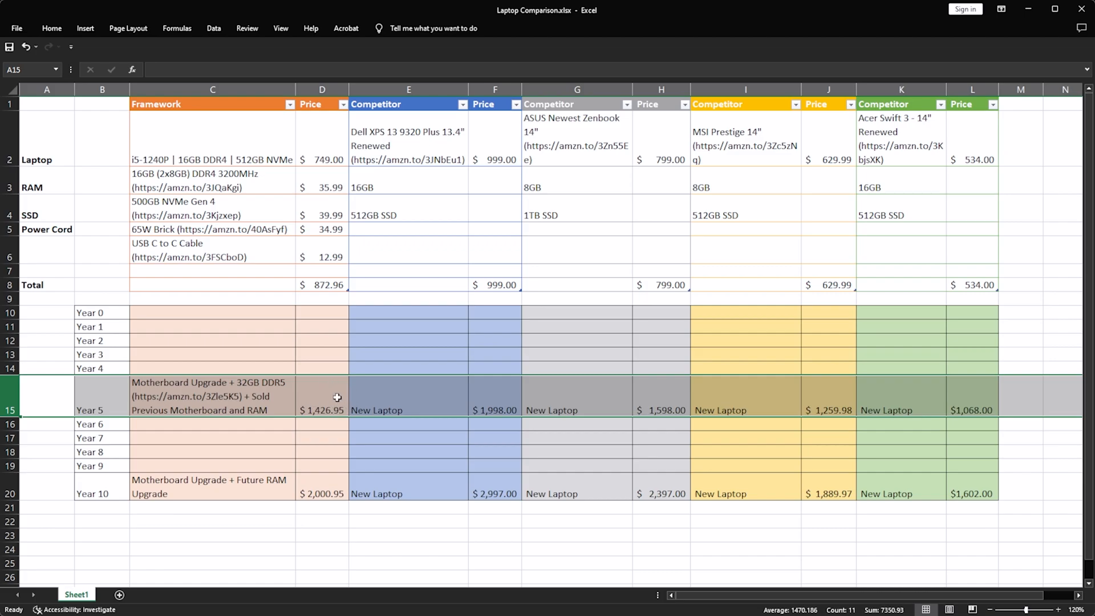
{"action": "left_click", "coordinate": [321, 396]}
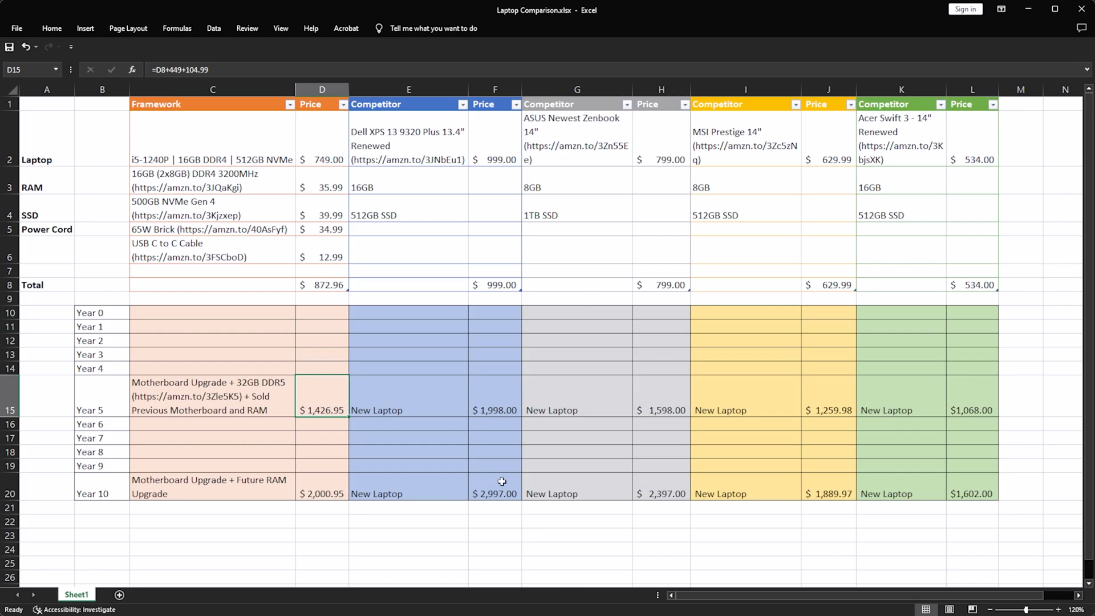
{"action": "mouse_move", "coordinate": [488, 468]}
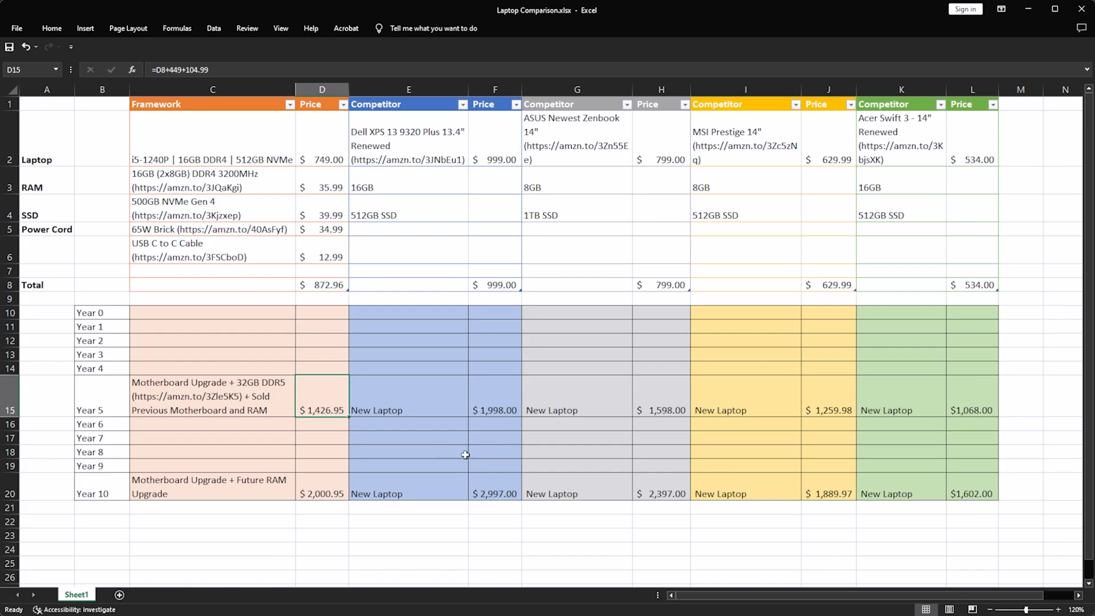
{"action": "mouse_move", "coordinate": [449, 399]}
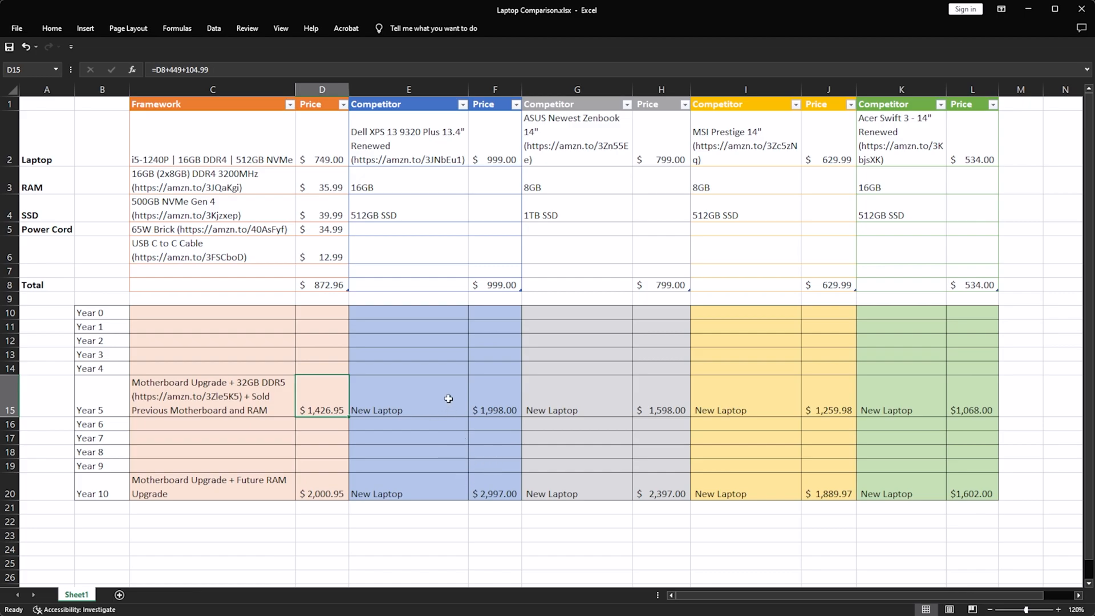
{"action": "left_click", "coordinate": [494, 396]}
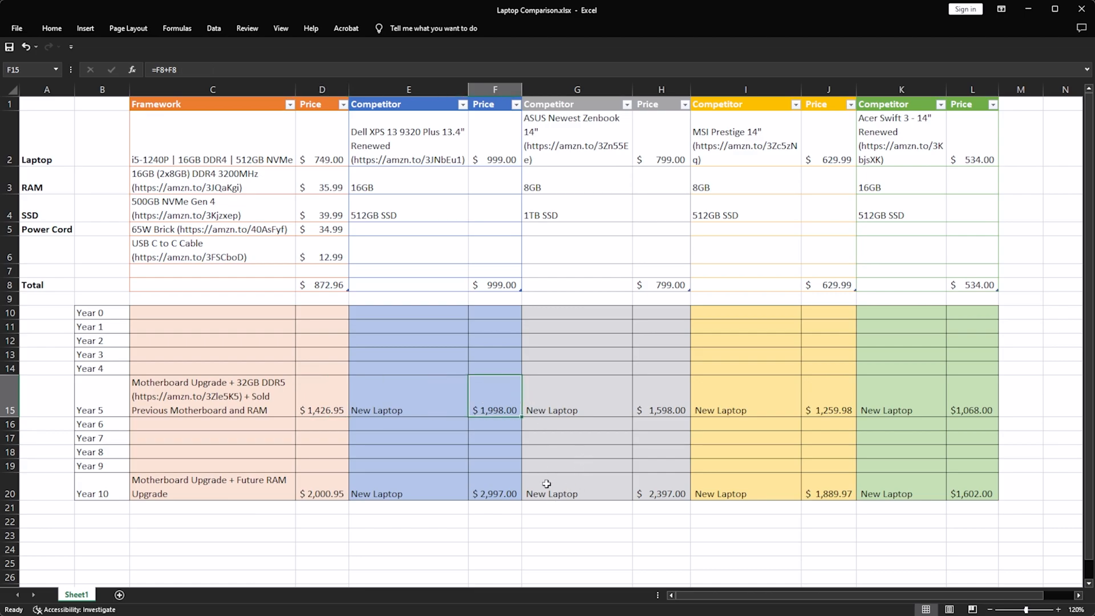
{"action": "mouse_move", "coordinate": [535, 418]}
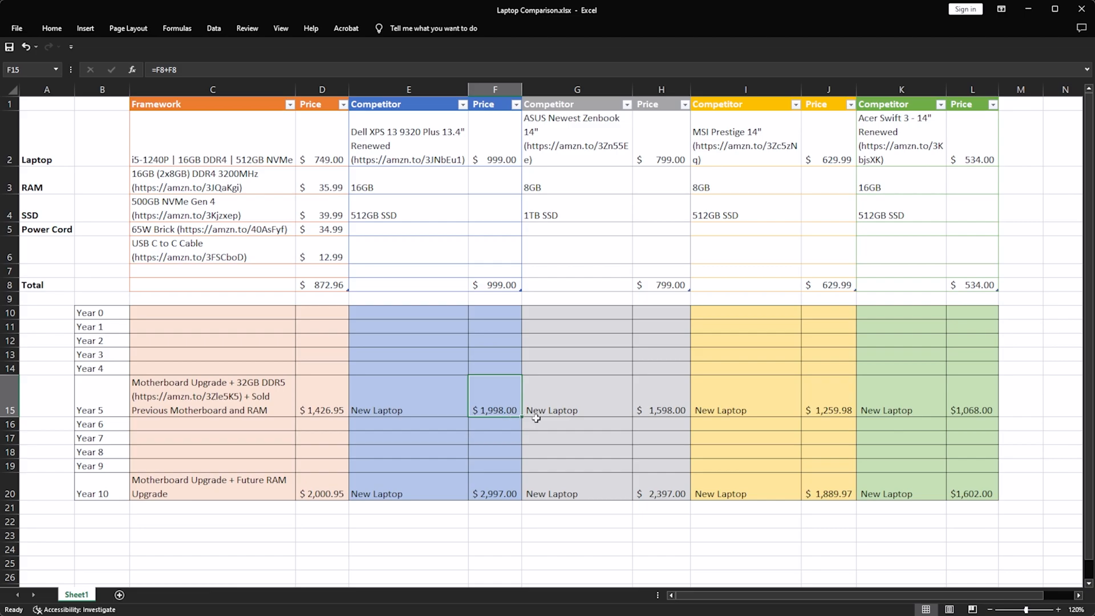
{"action": "mouse_move", "coordinate": [660, 398]}
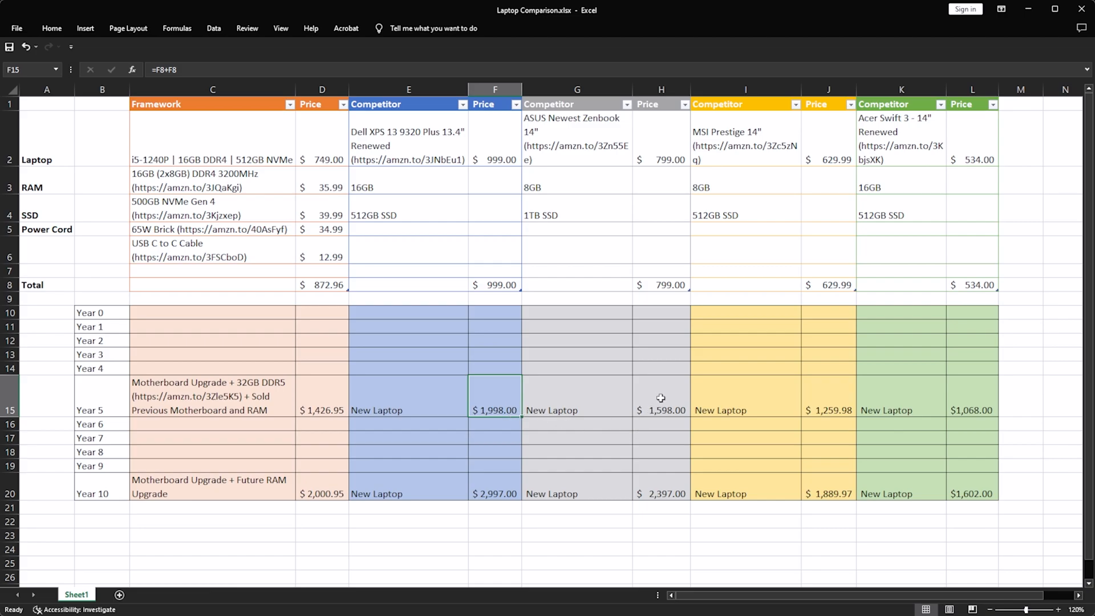
{"action": "mouse_move", "coordinate": [805, 445]}
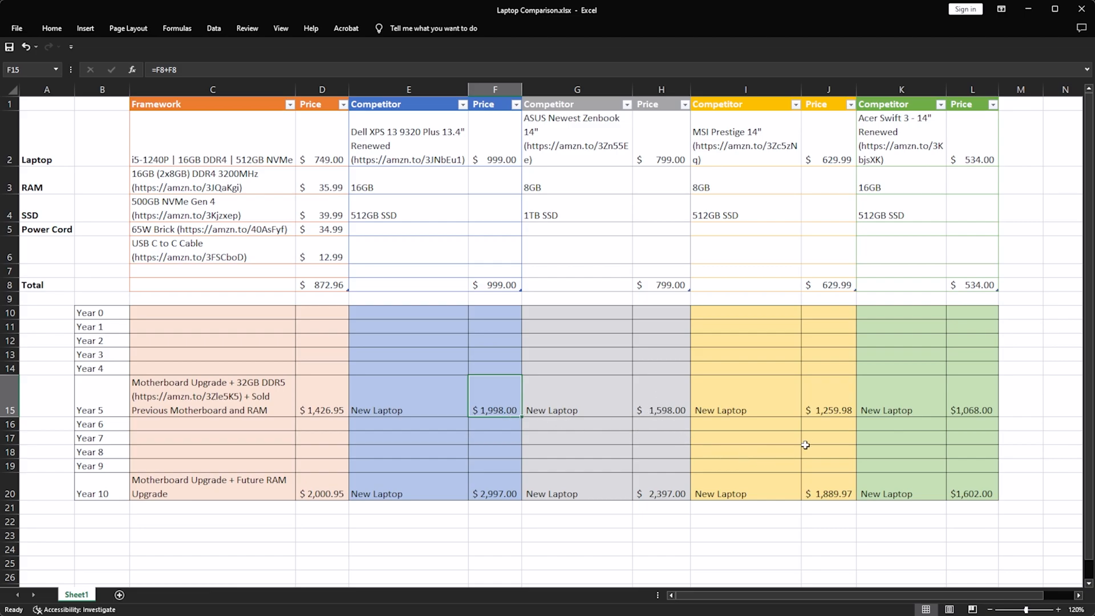
{"action": "left_click", "coordinate": [829, 396]}
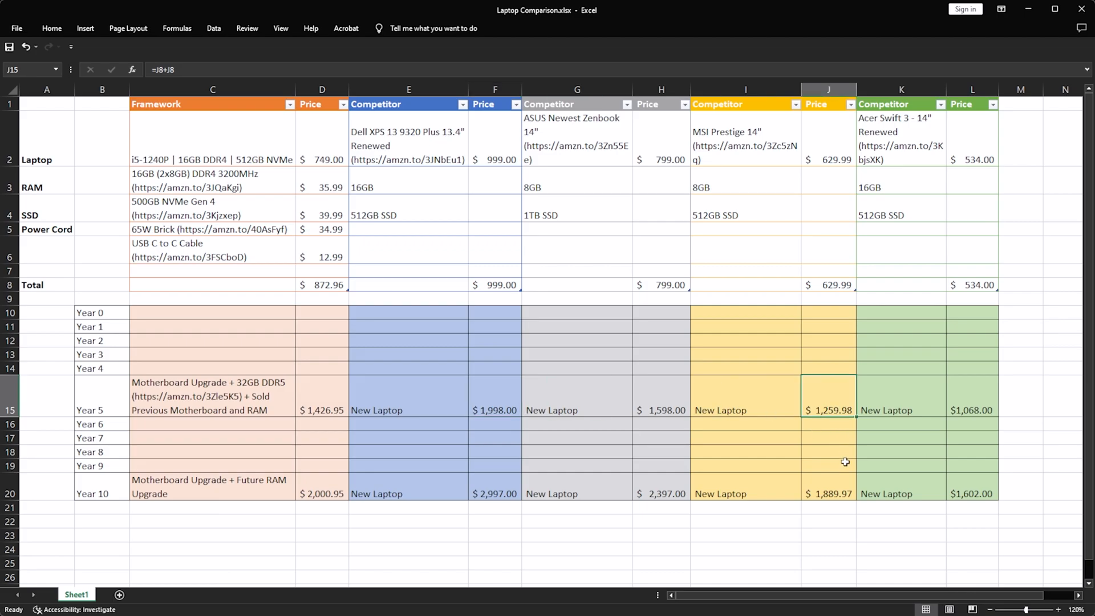
{"action": "mouse_move", "coordinate": [962, 406]}
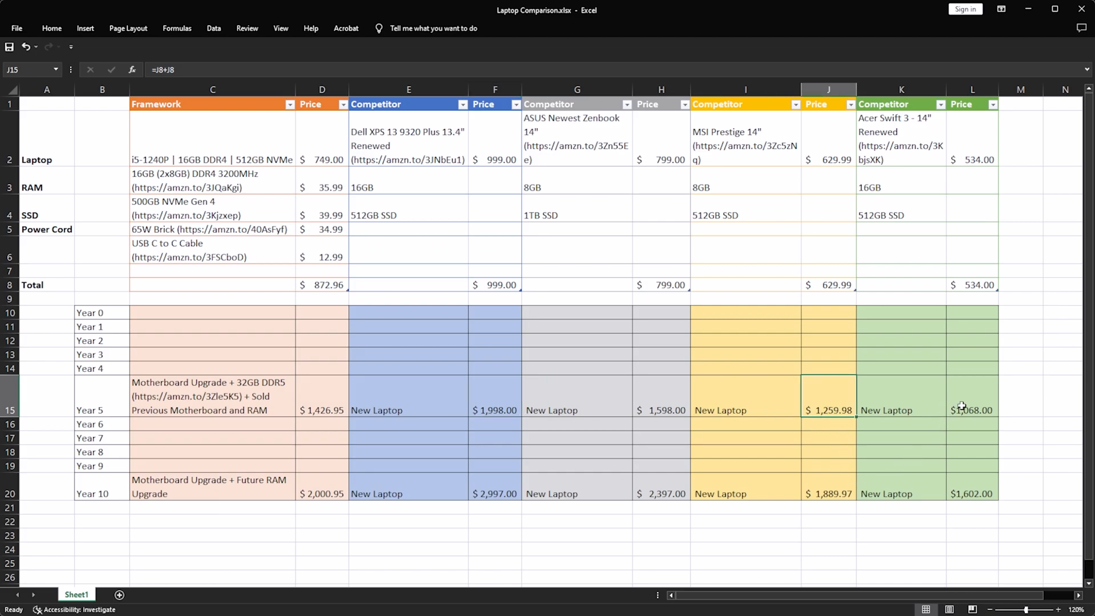
{"action": "mouse_move", "coordinate": [1016, 396]}
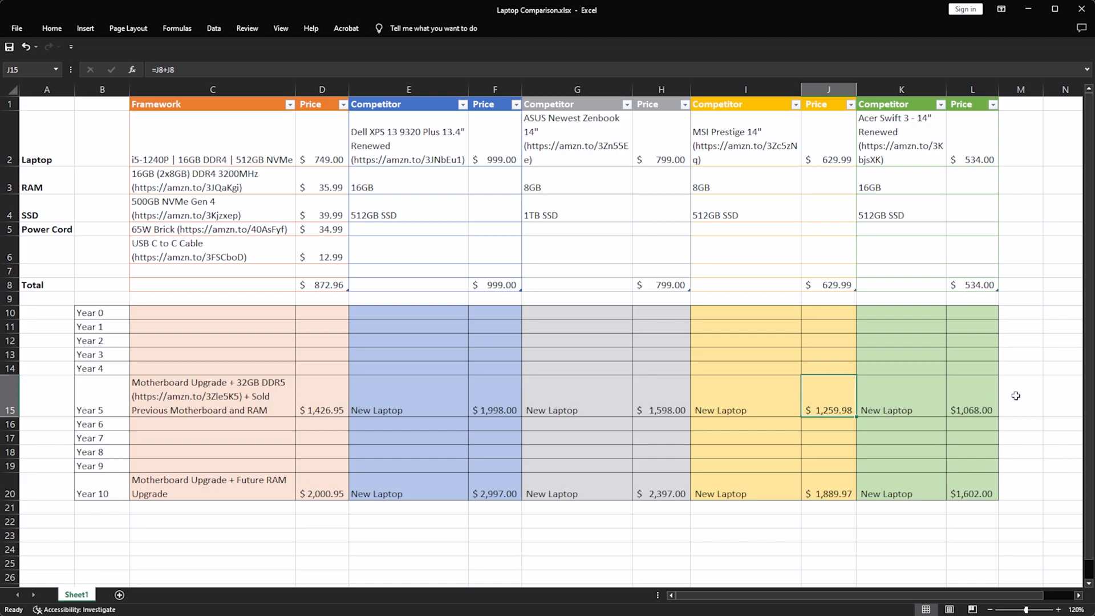
{"action": "mouse_move", "coordinate": [327, 522]}
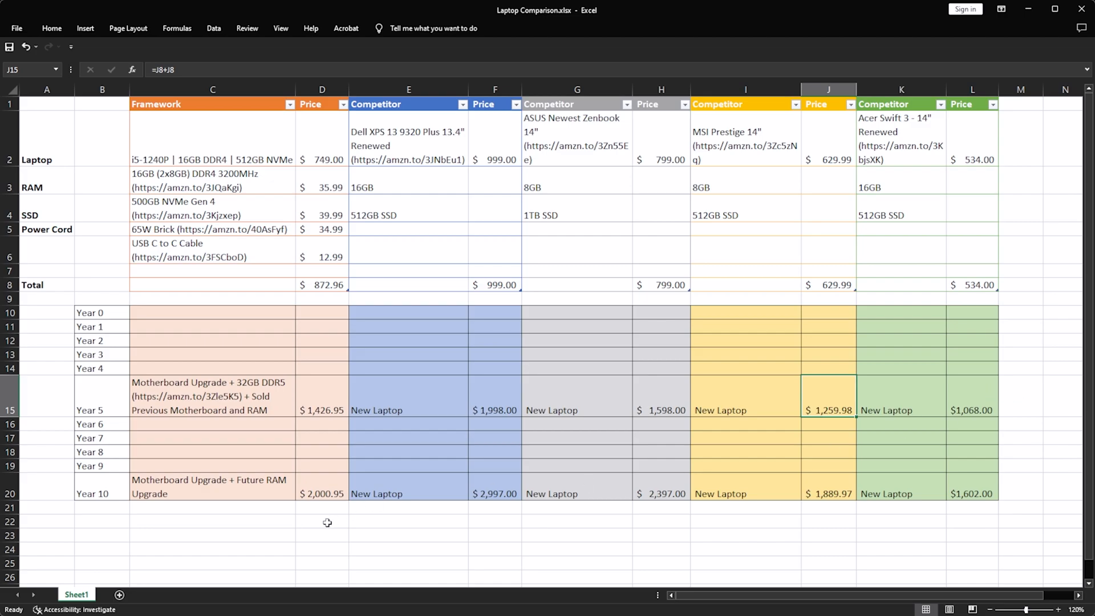
{"action": "left_click", "coordinate": [46, 494]}
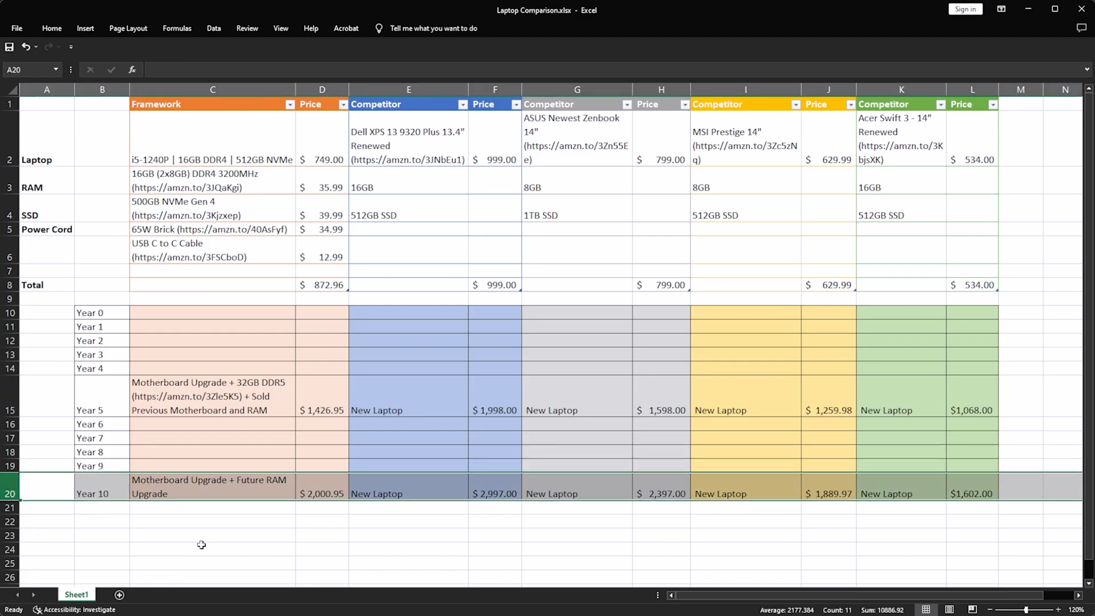
{"action": "left_click", "coordinate": [322, 494]}
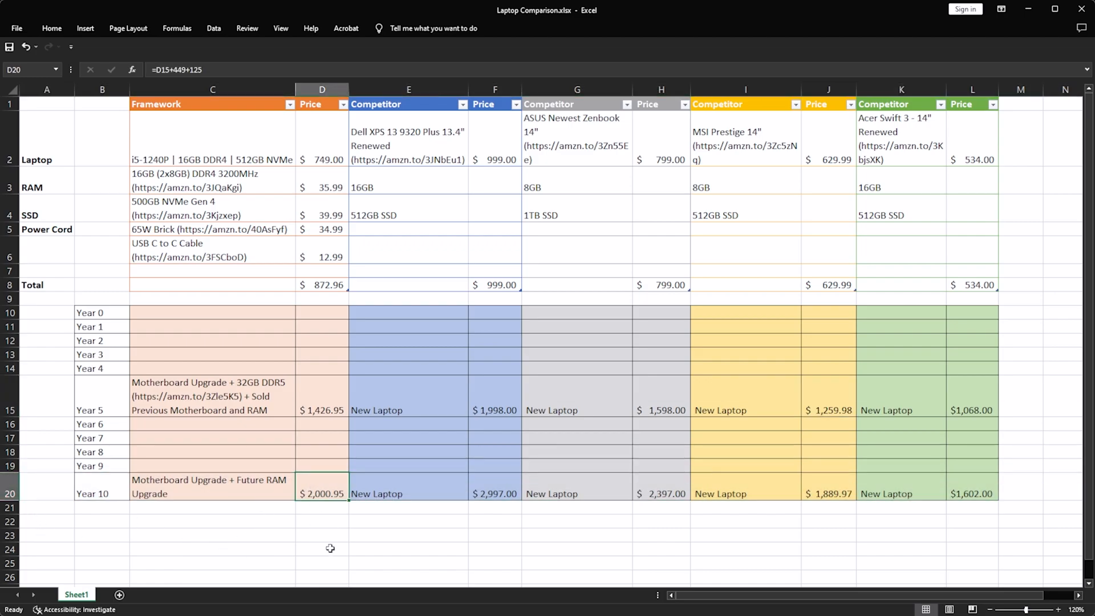
{"action": "mouse_move", "coordinate": [356, 472]}
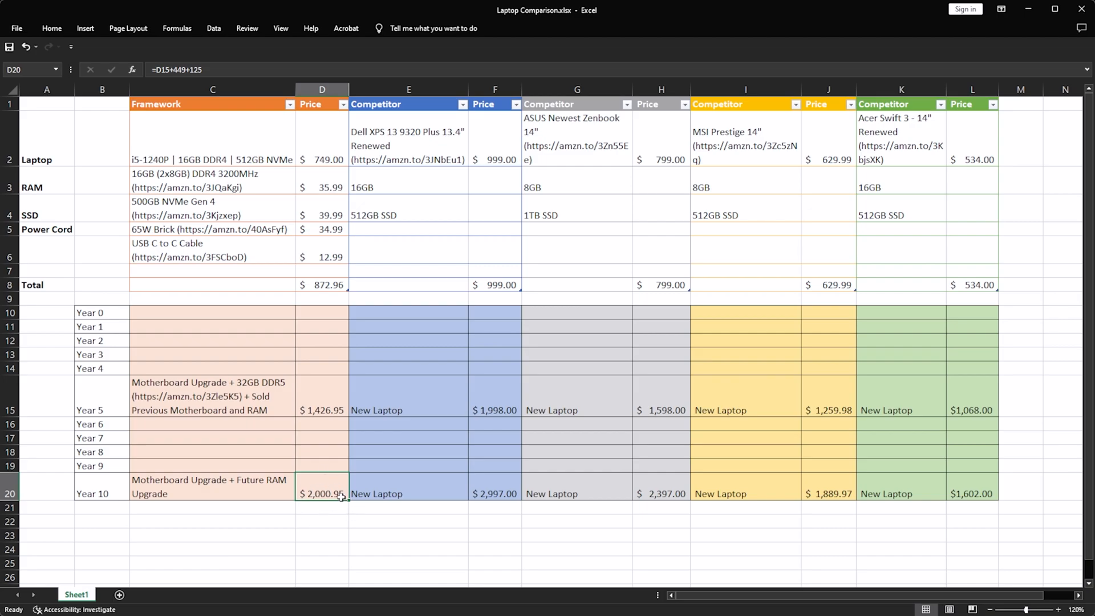
{"action": "mouse_move", "coordinate": [501, 486]}
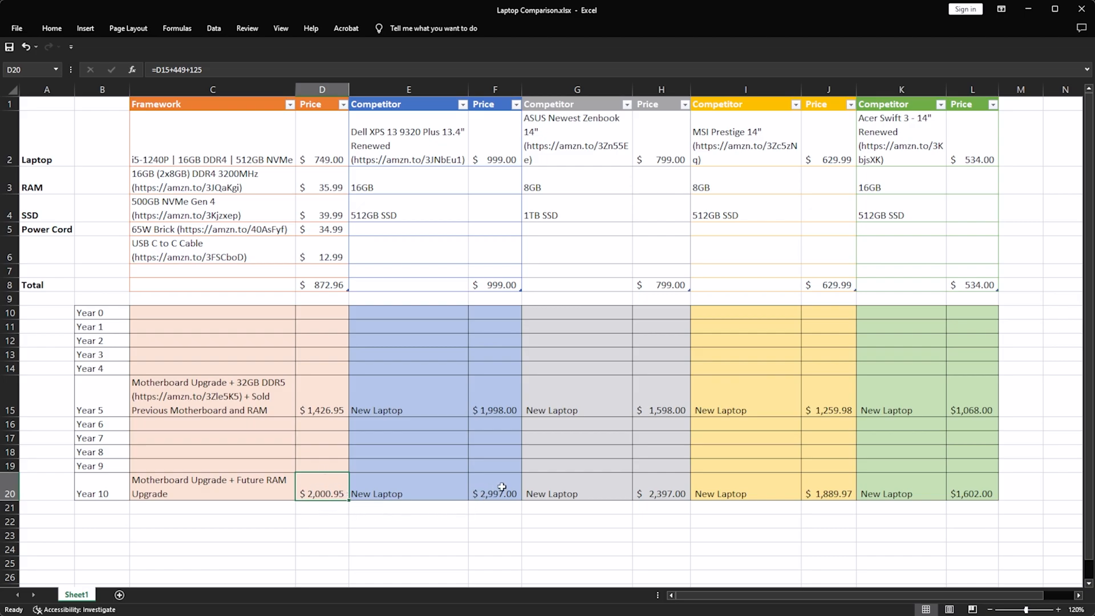
{"action": "mouse_move", "coordinate": [656, 505]}
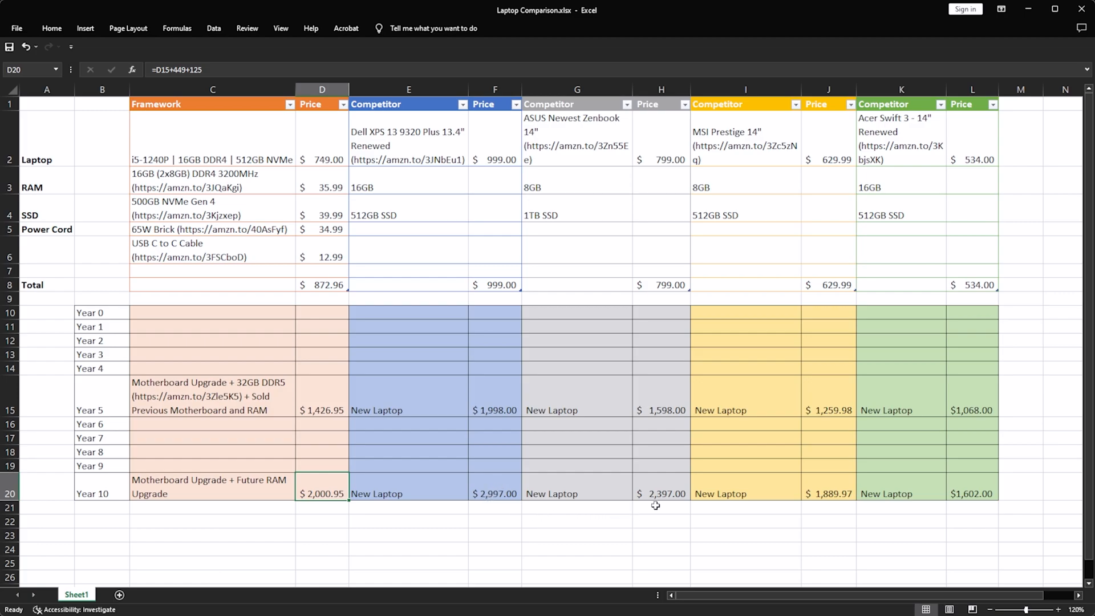
{"action": "mouse_move", "coordinate": [669, 480]}
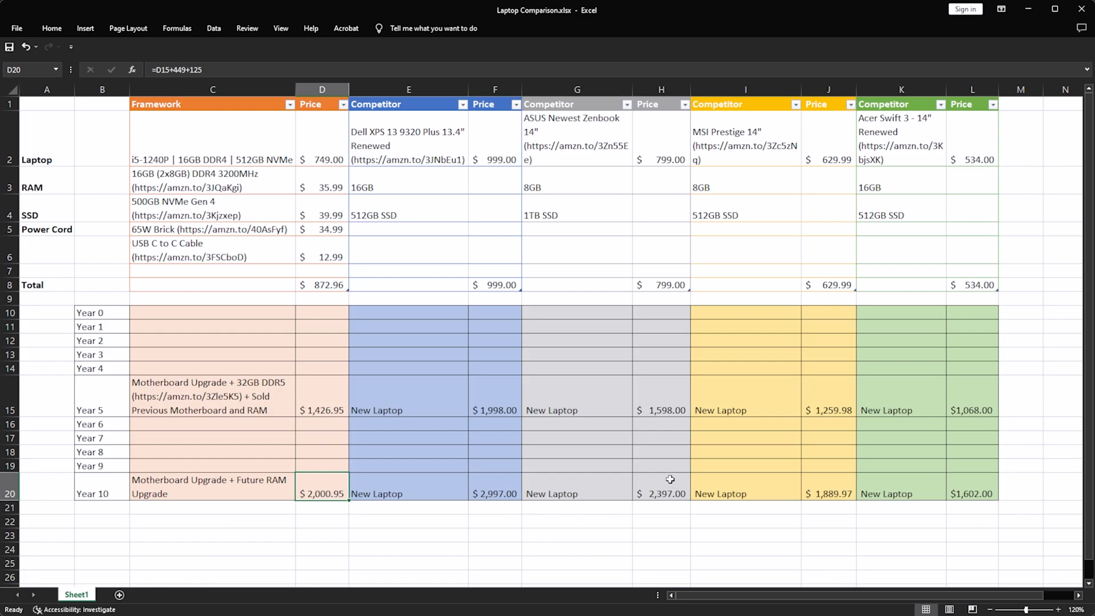
{"action": "mouse_move", "coordinate": [842, 486]}
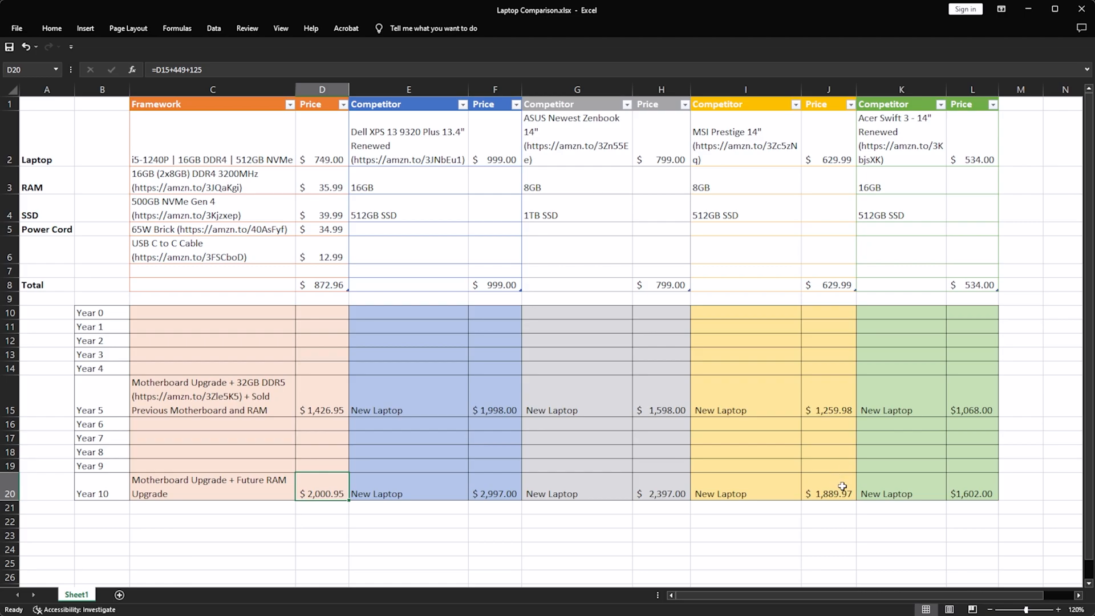
{"action": "mouse_move", "coordinate": [993, 486]}
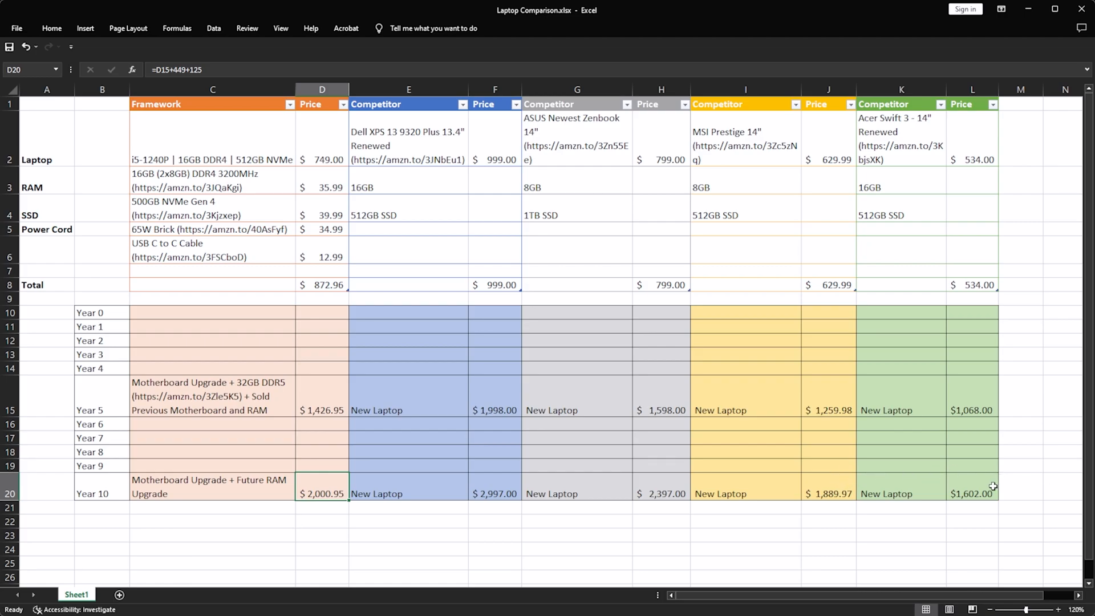
{"action": "left_click", "coordinate": [972, 493]}
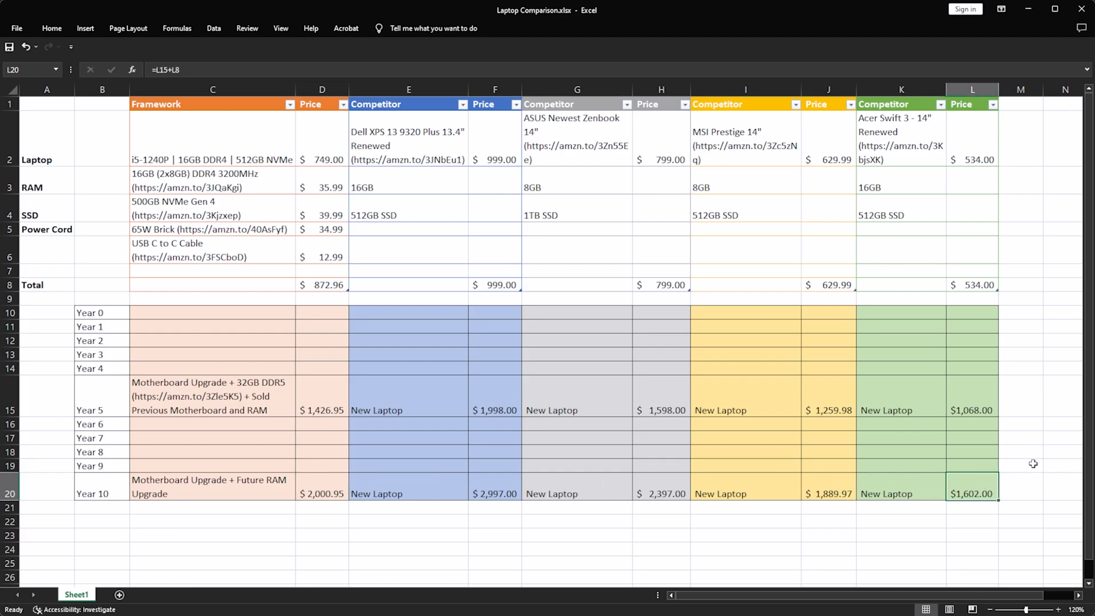
{"action": "mouse_move", "coordinate": [1036, 473]}
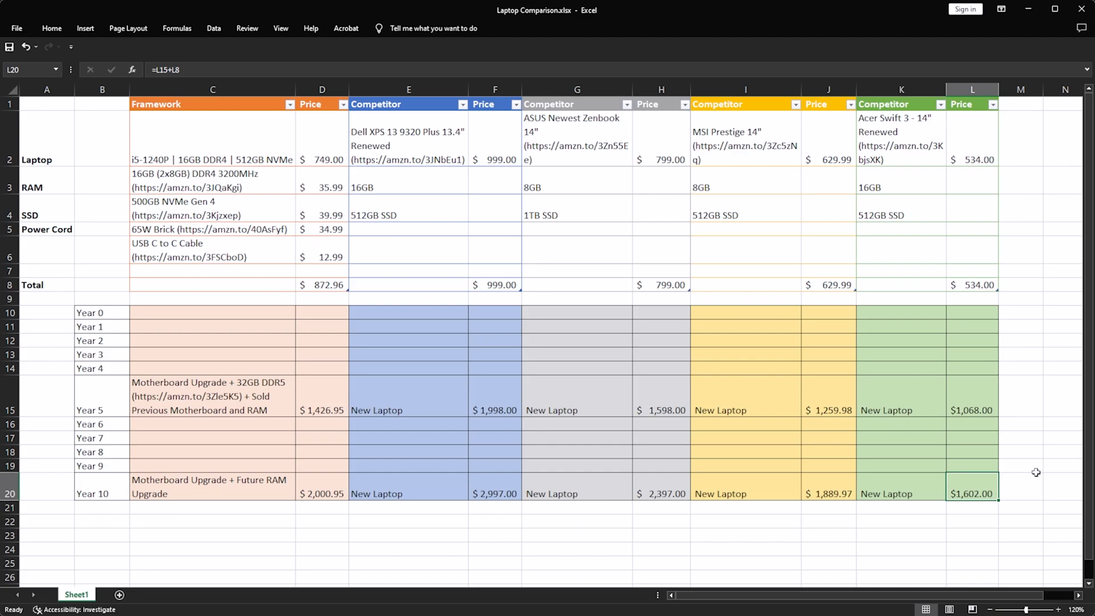